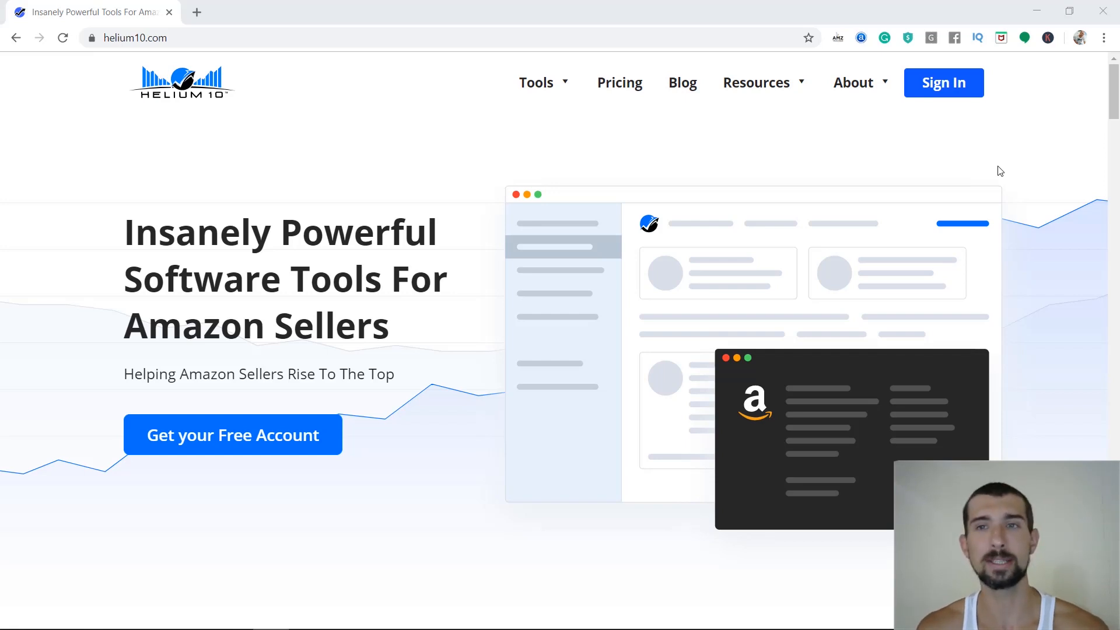
Step: Sign in to Helium 10 and open the Misspellinator tool in a new tab
left_click(942, 83)
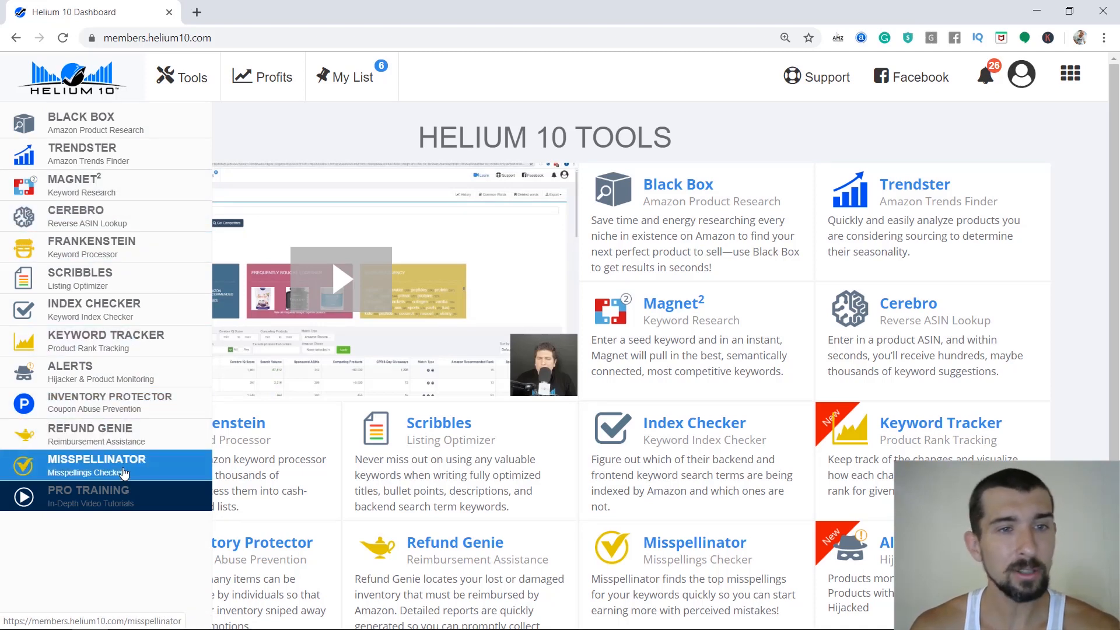
left_click(96, 465)
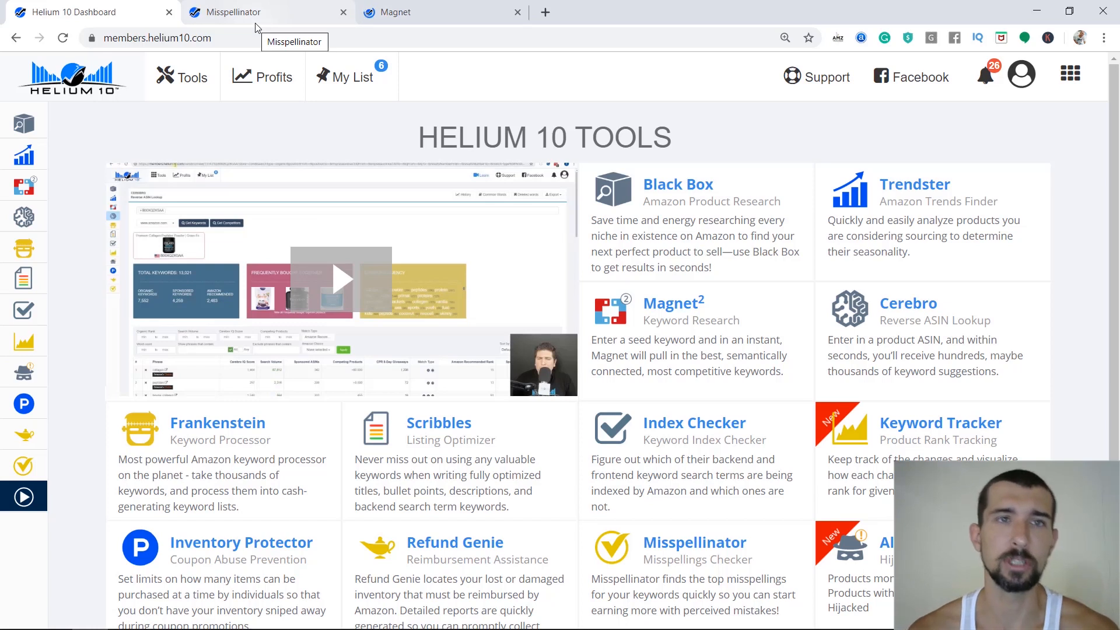
Step: Bring the empty Misspellinator keyword checker tab to the front
left_click(694, 542)
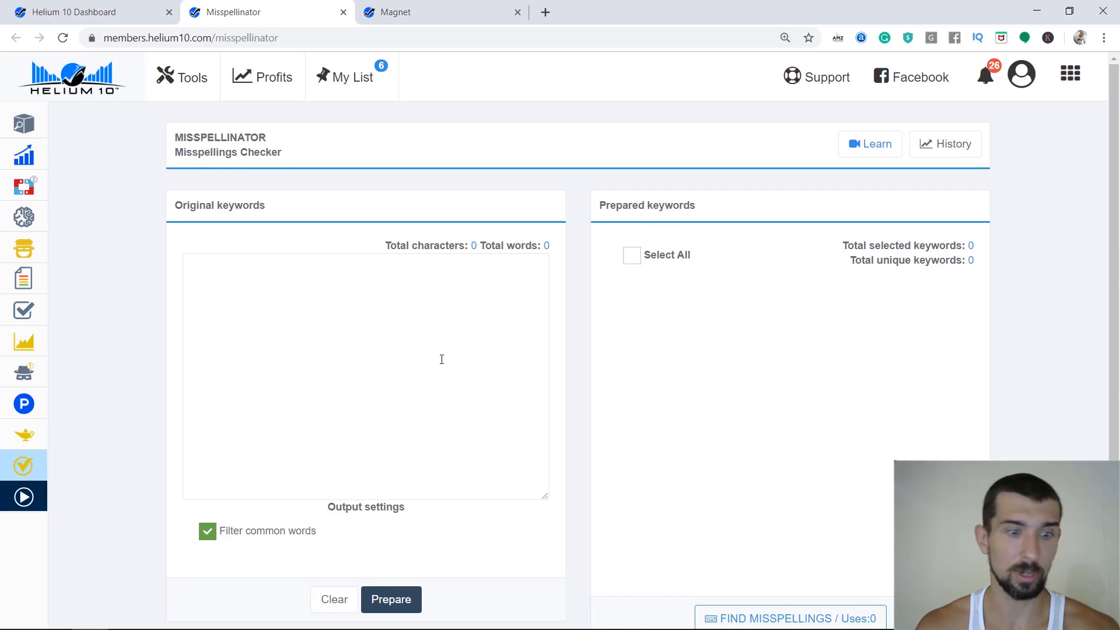
mouse_move(501, 548)
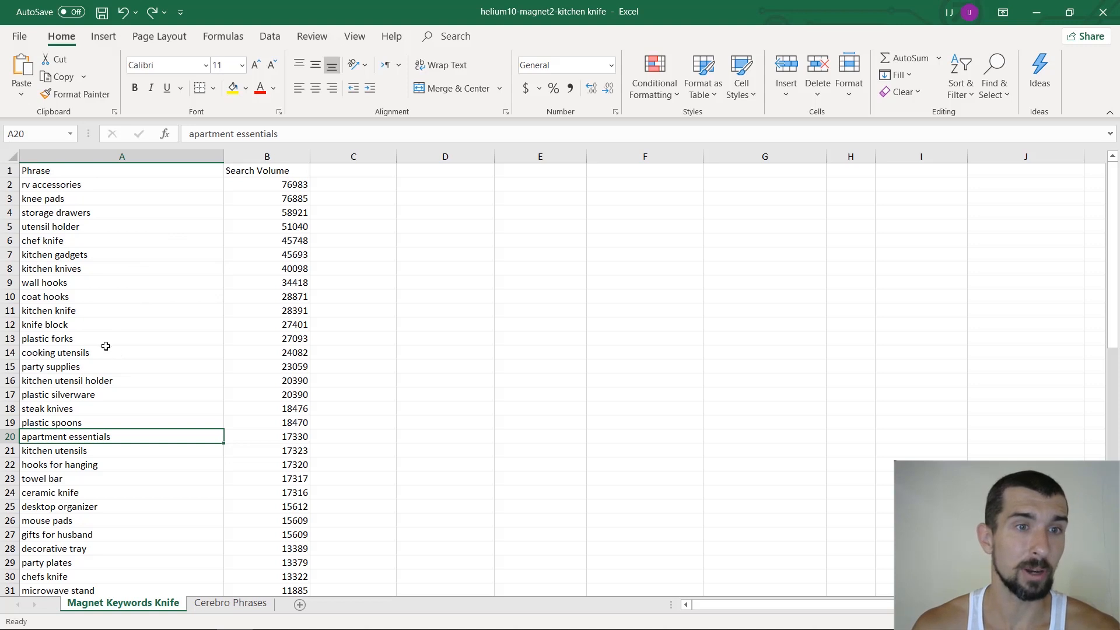
Step: Review the Magnet Keywords Knife phrases in Excel to pick seed words like ceramic knife
left_click(107, 267)
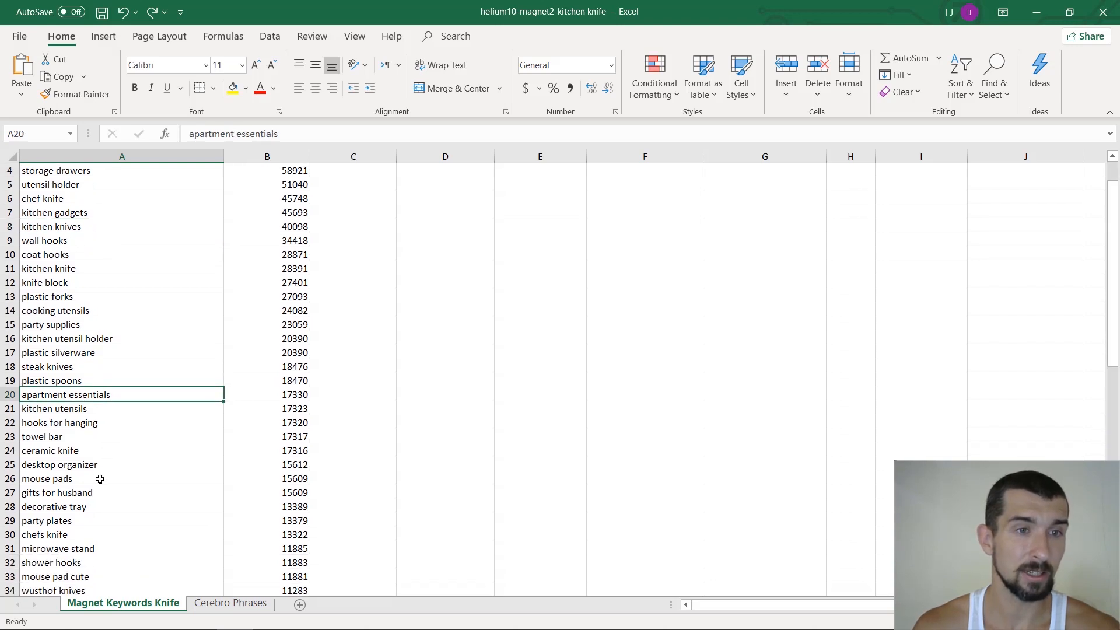
mouse_move(218, 617)
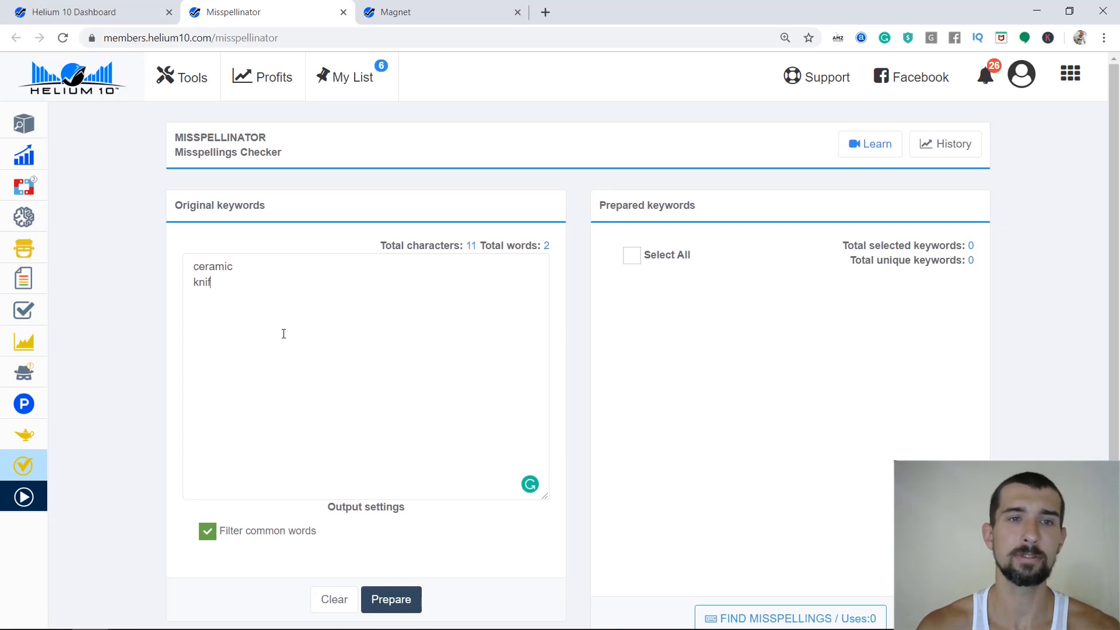
Step: Check seven seed words (ceramic, knife, apartment, essentials, knives, chef, steak) for misspellings
type("apartment")
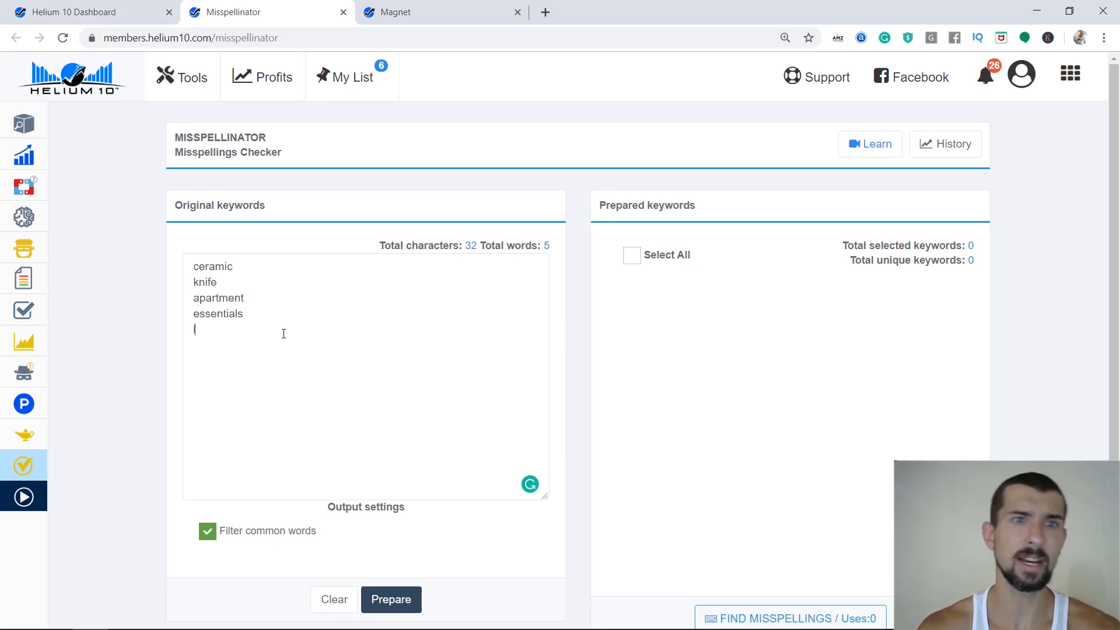
type("knives")
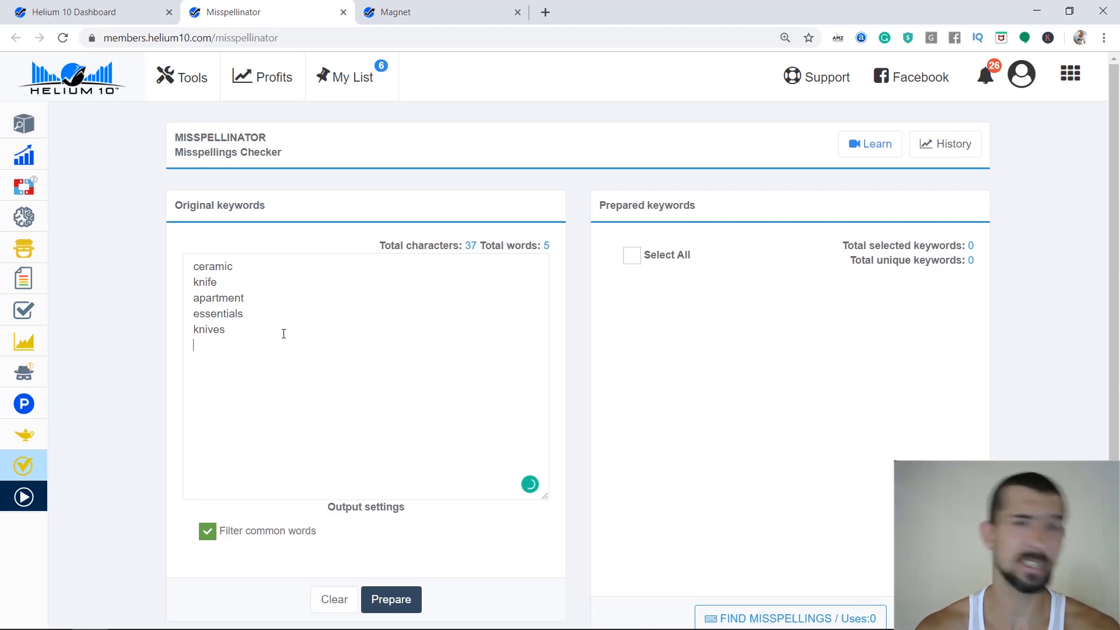
type("chef")
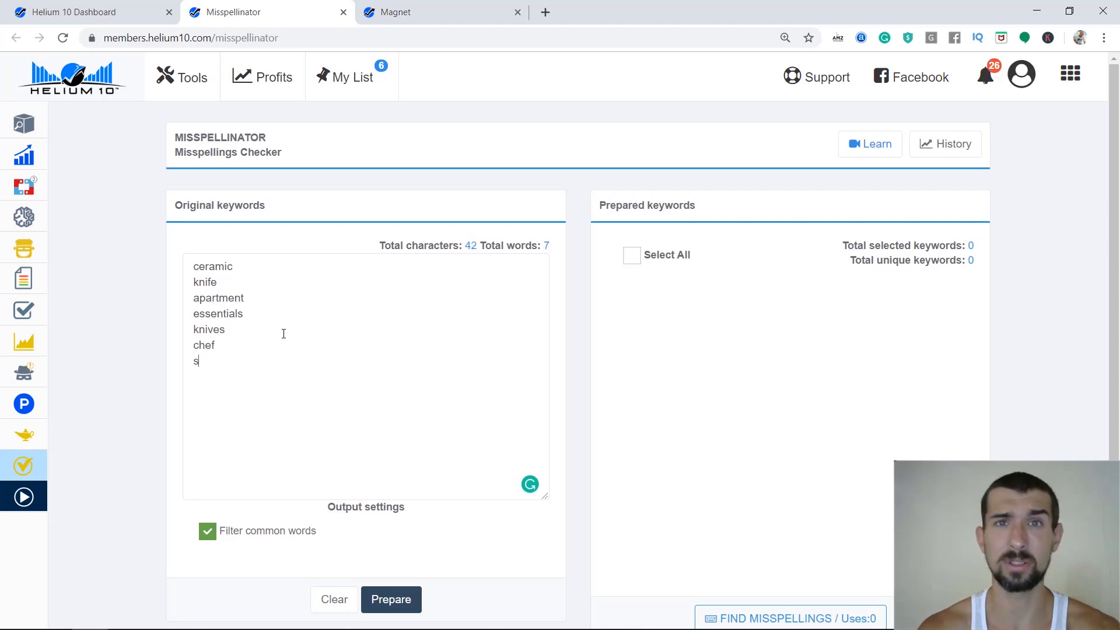
left_click(391, 599)
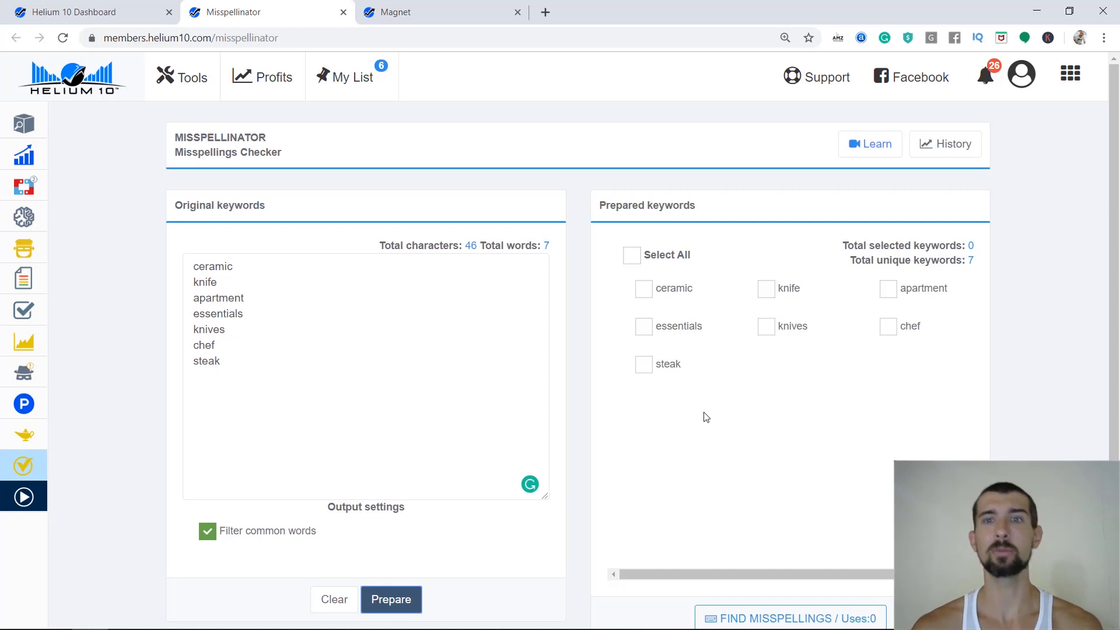
left_click(631, 255)
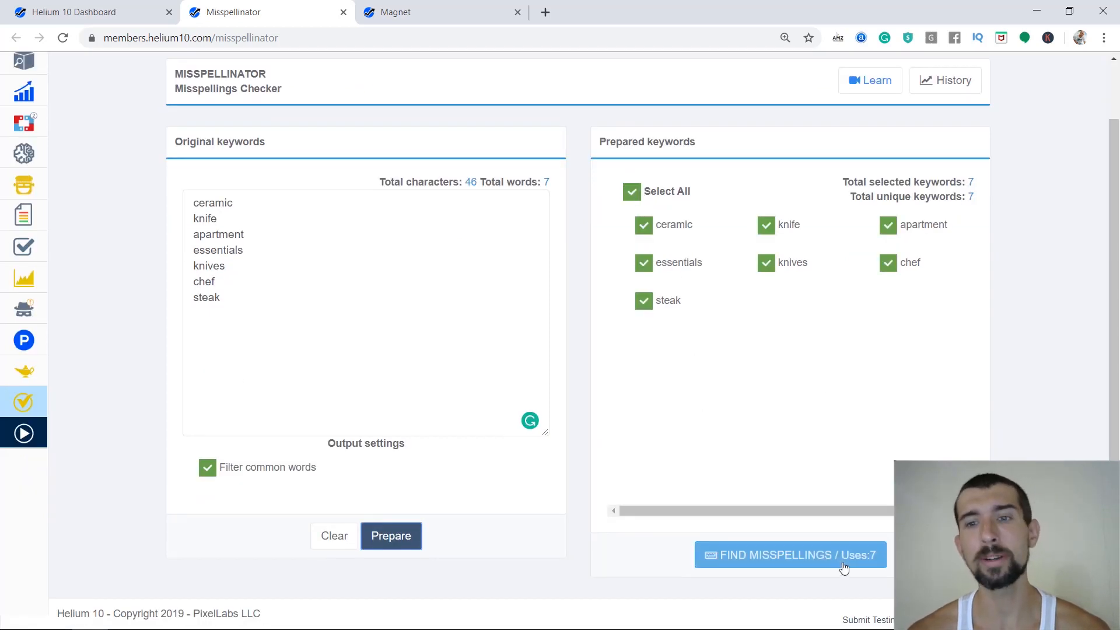
left_click(789, 554)
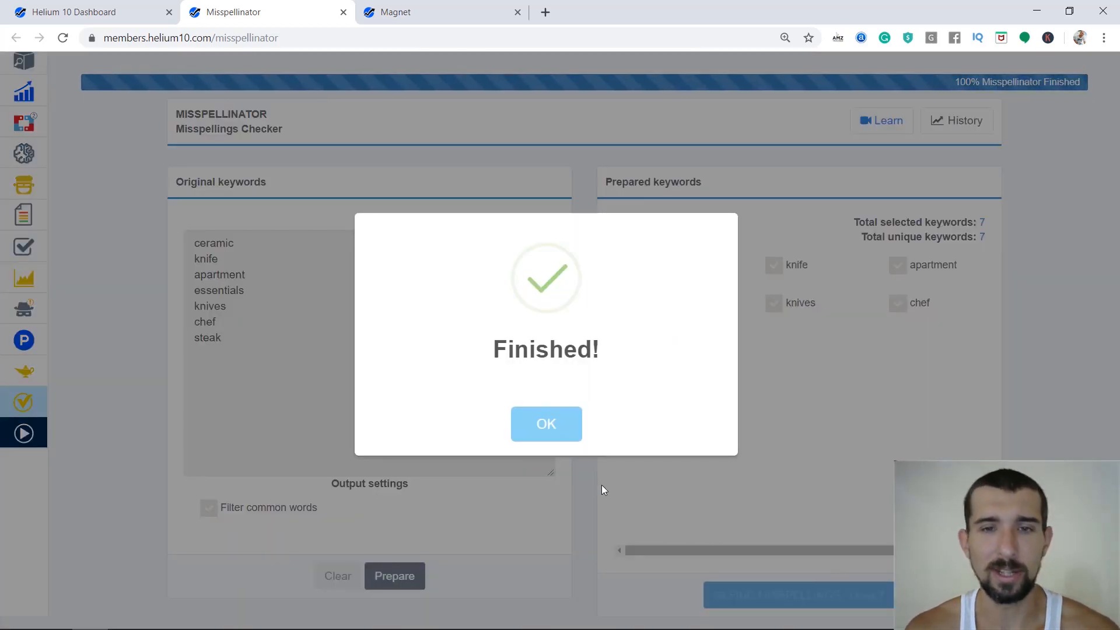
Step: Dismiss the Finished notice and review the 128 misspellings, led by ceramic variants like cermaic
left_click(546, 424)
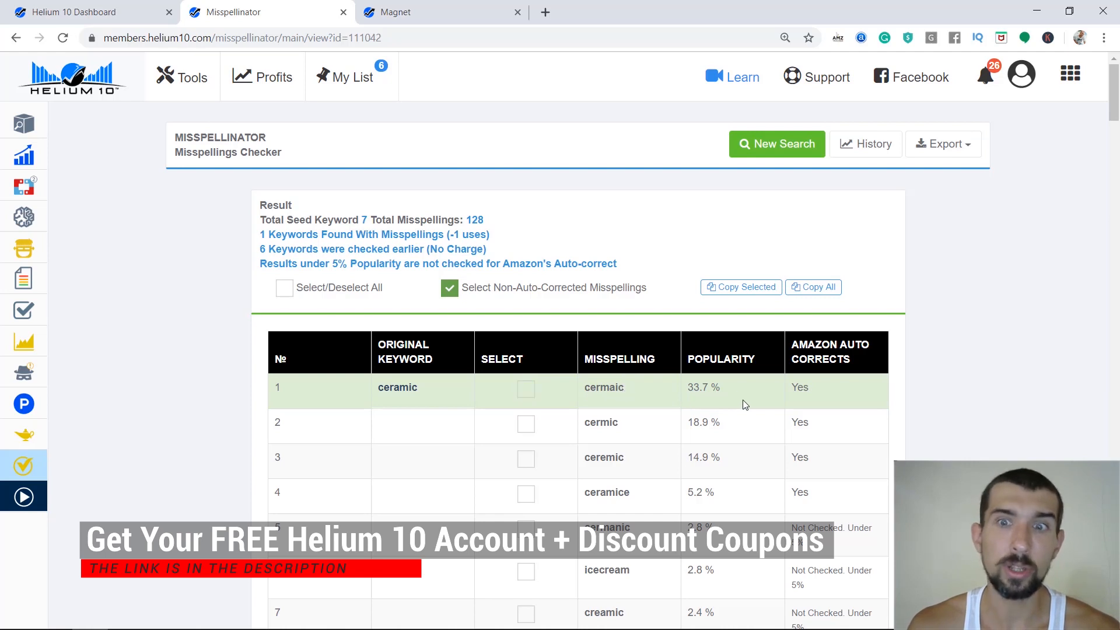
mouse_move(722, 391)
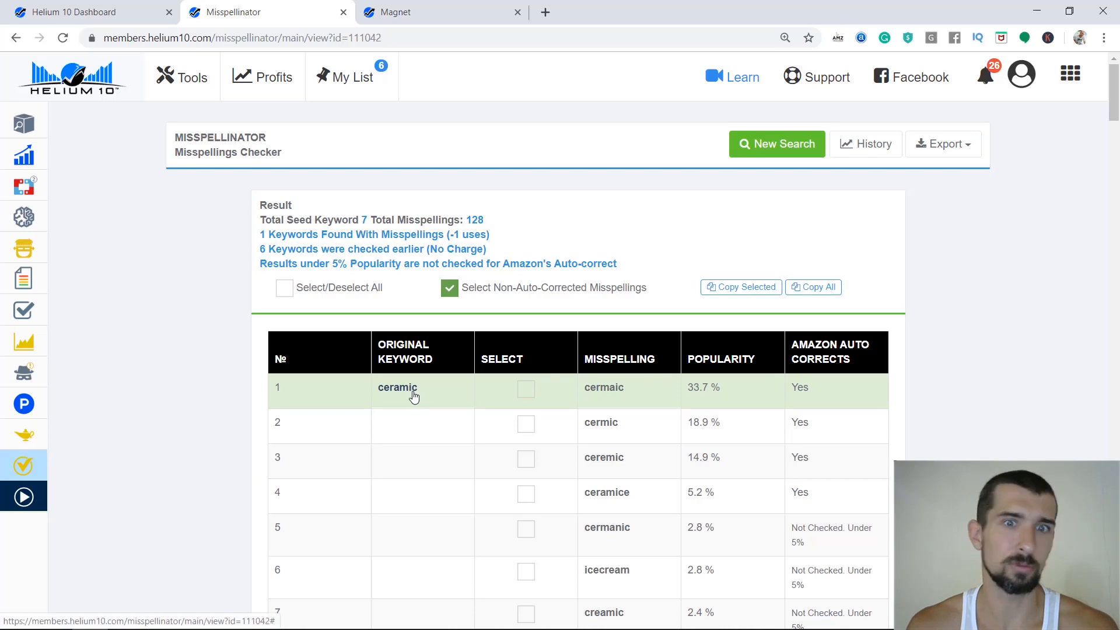
mouse_move(721, 443)
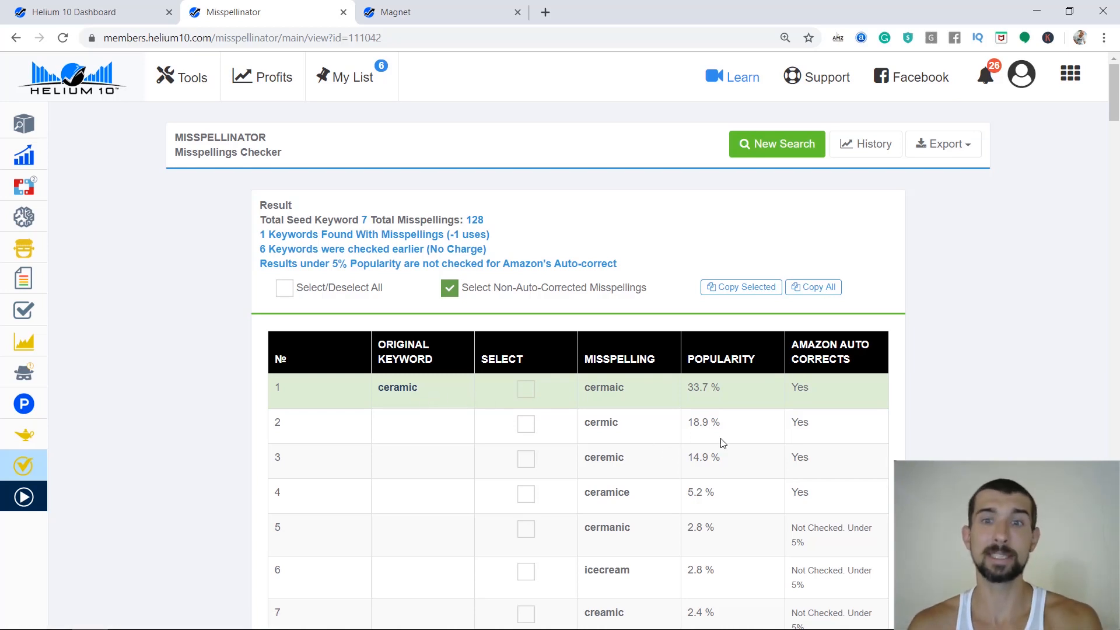
left_click(526, 423)
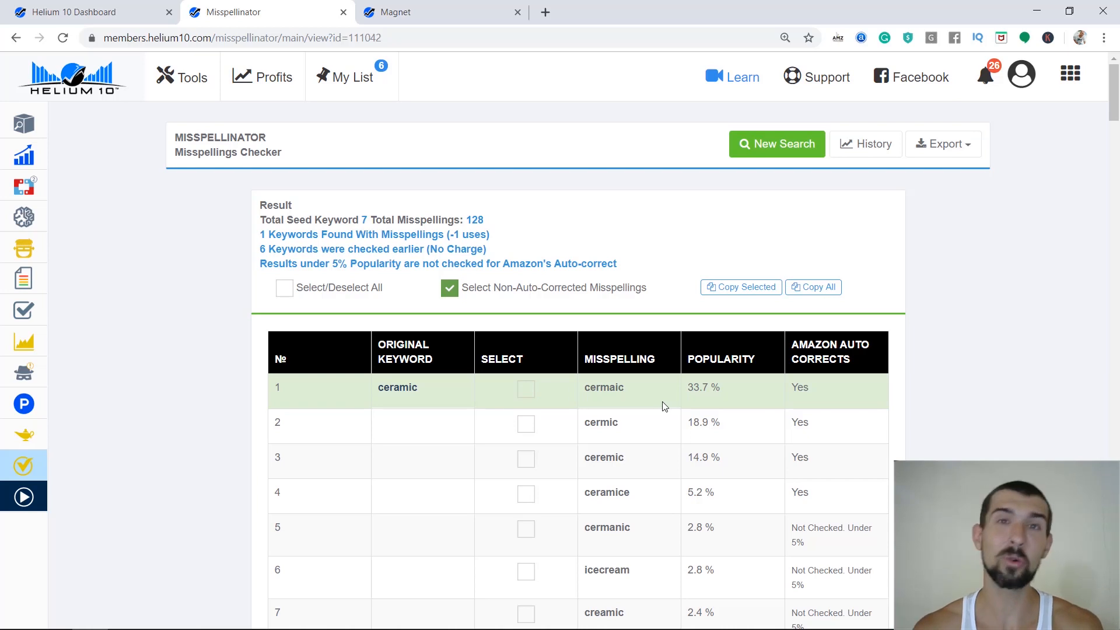
scroll("down", 3)
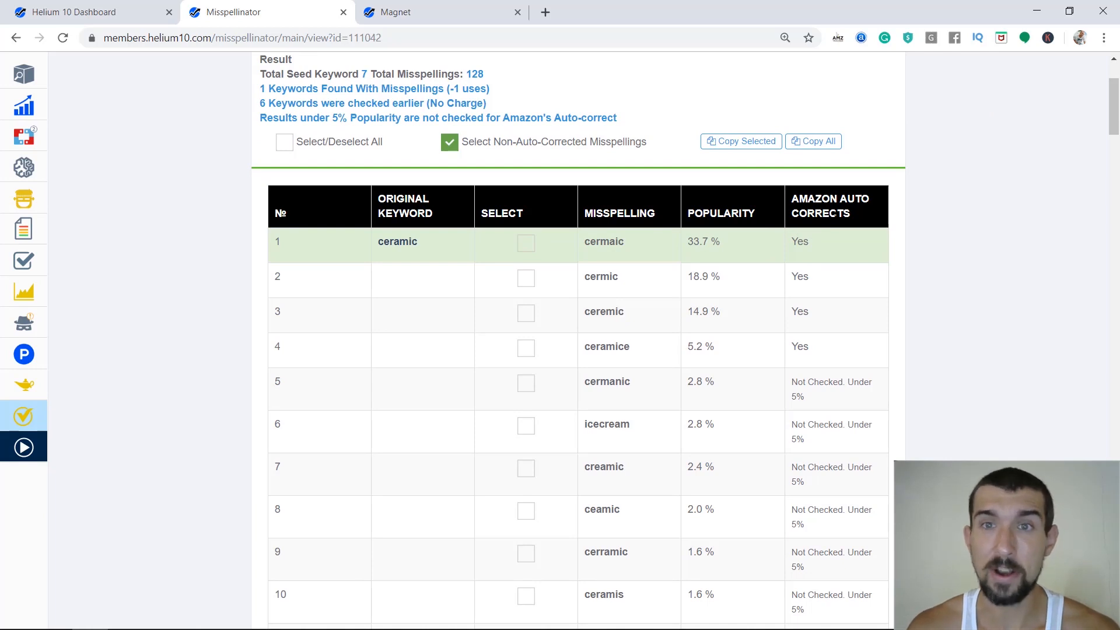
scroll("down", 3)
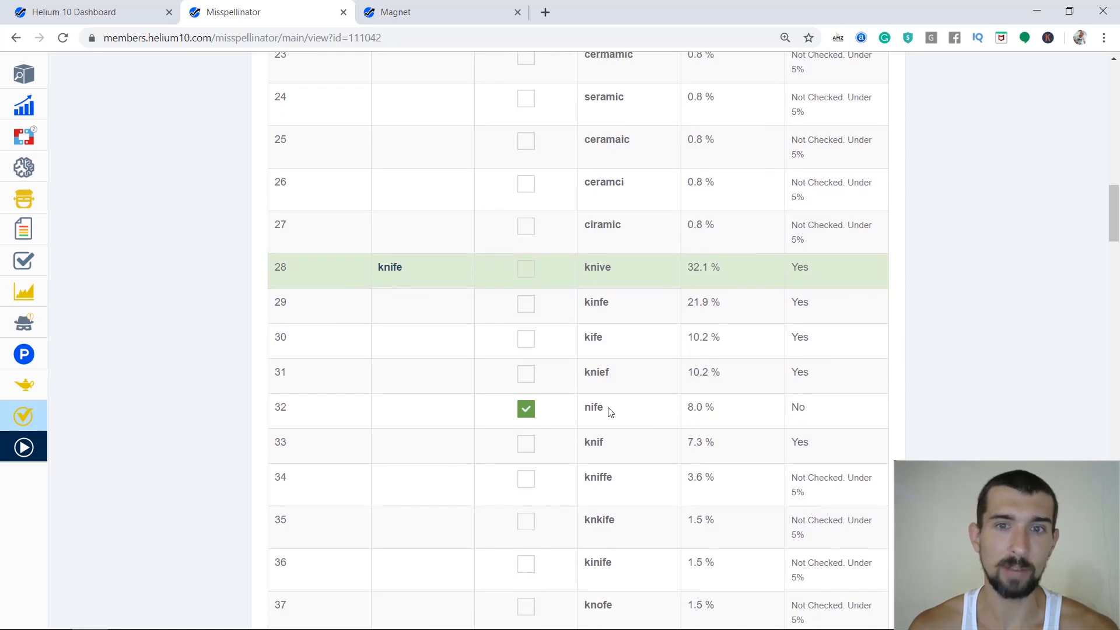
mouse_move(819, 414)
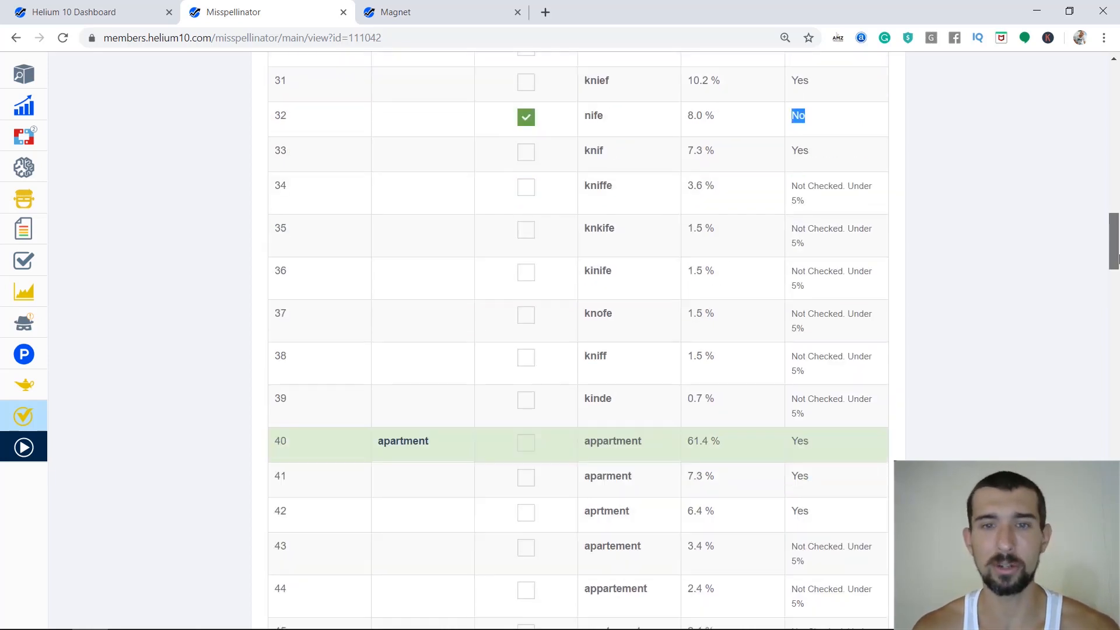
scroll("down", 3)
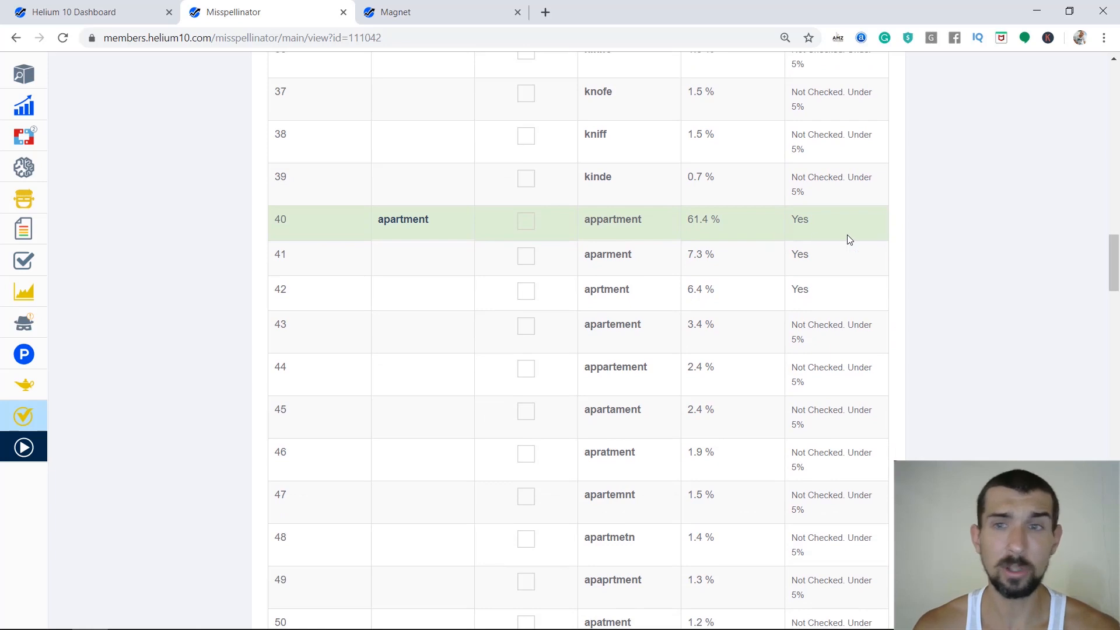
scroll("down", 3)
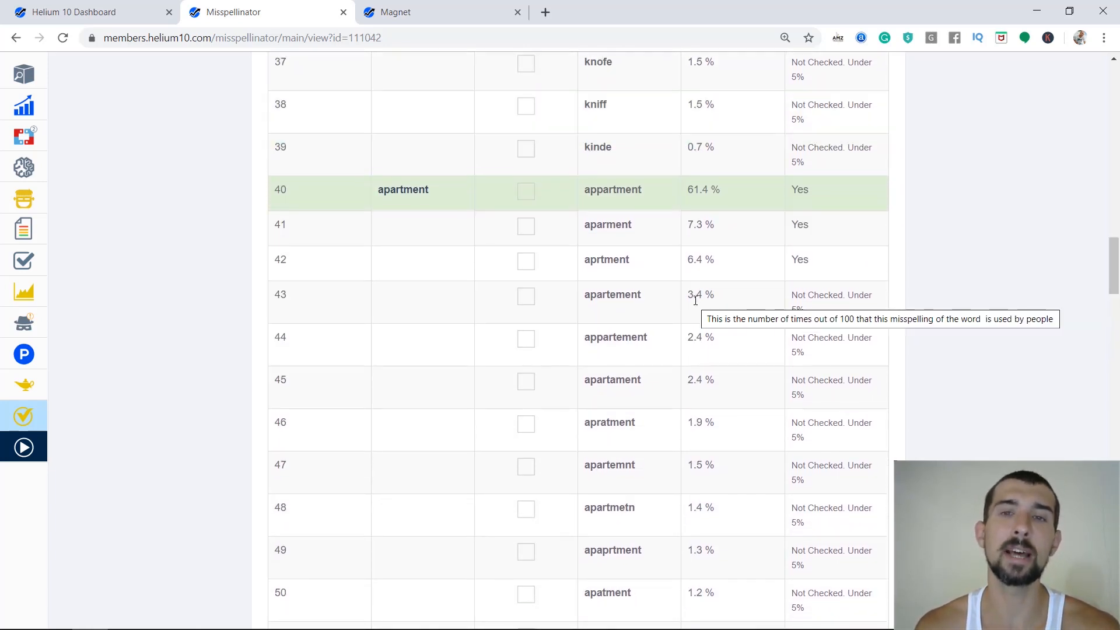
mouse_move(753, 310)
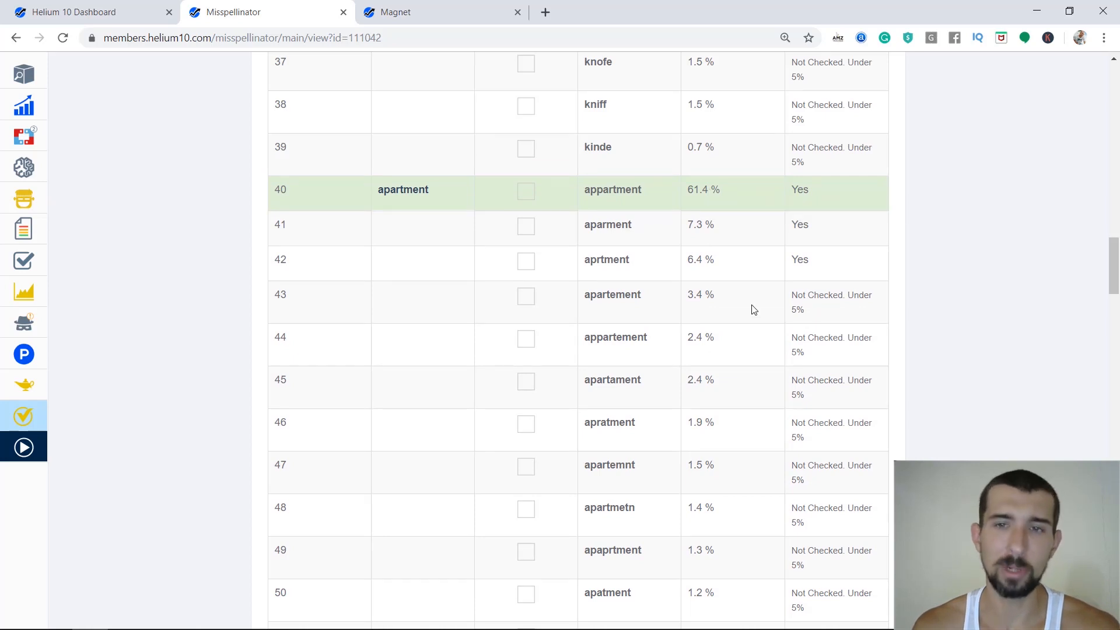
mouse_move(623, 295)
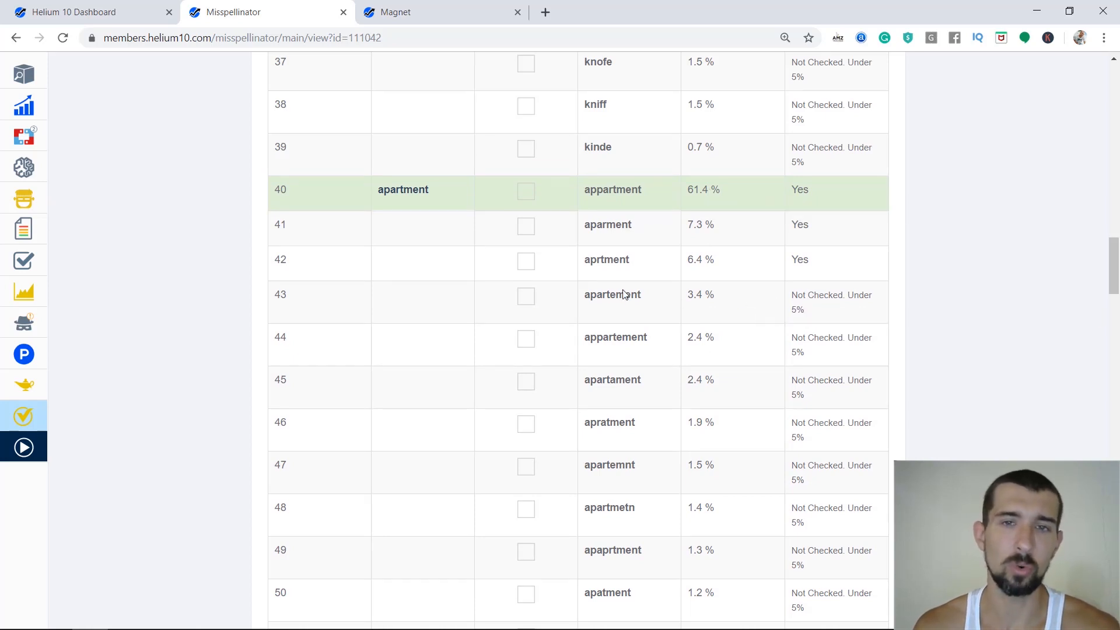
scroll("down", 3)
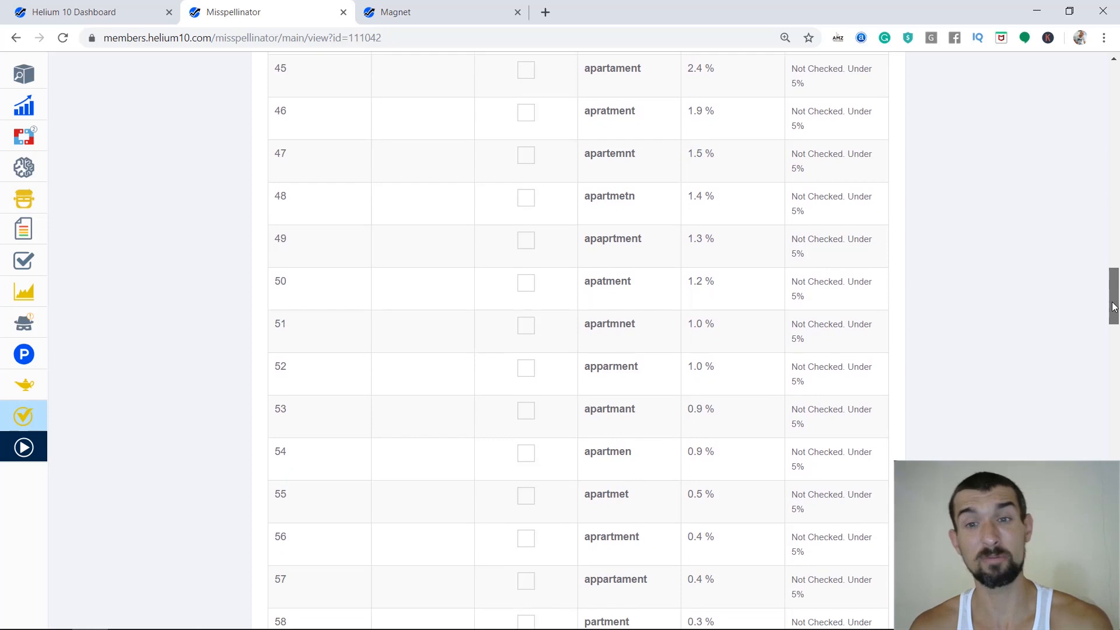
scroll("down", 3)
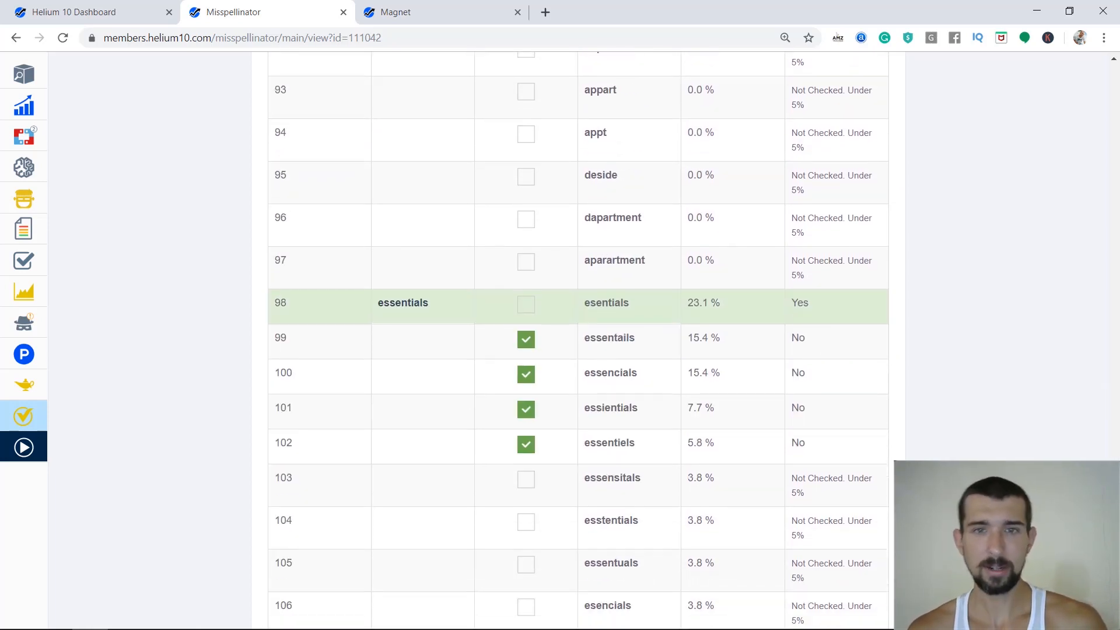
scroll("down", 3)
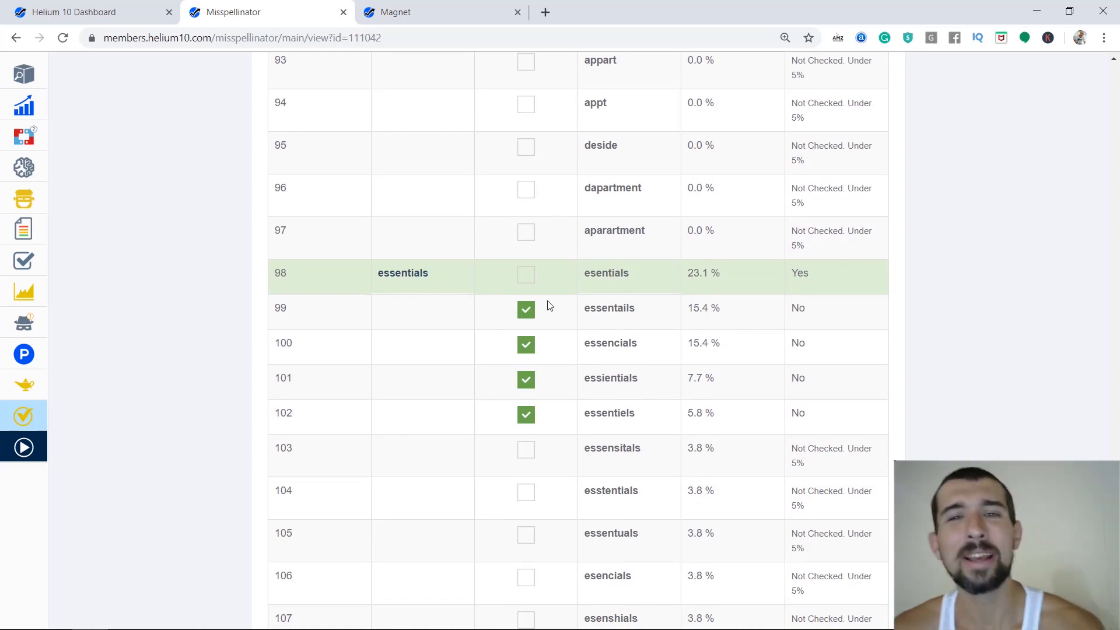
mouse_move(830, 323)
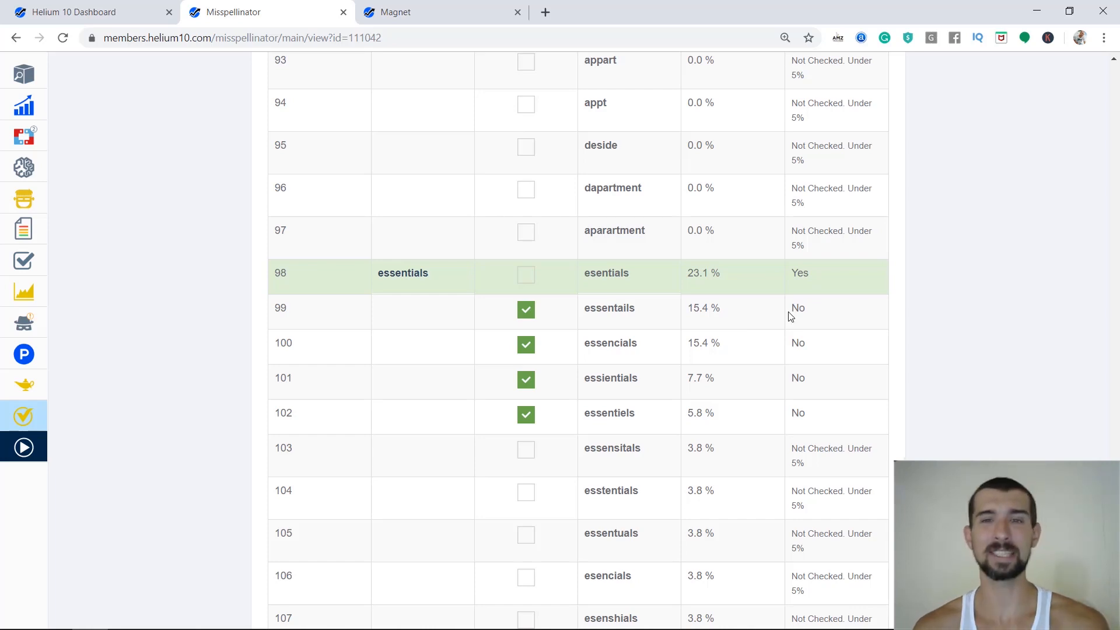
Step: Copy the misspelling 'essentails' (15.4%, failing Amazon auto-correct) from the results list
double_click(609, 308)
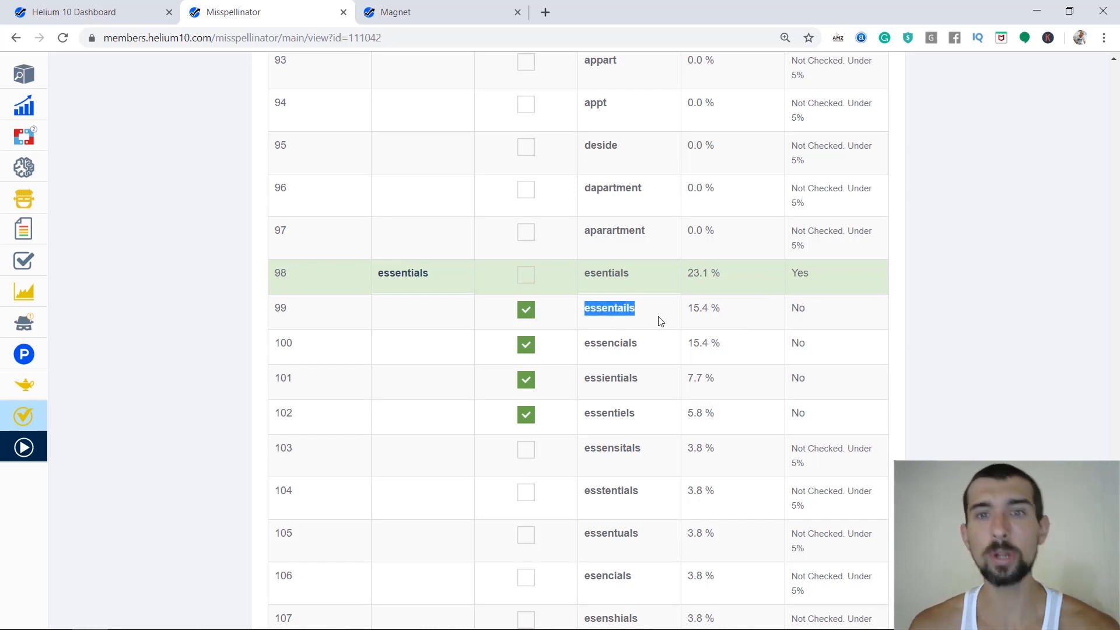
right_click(608, 308)
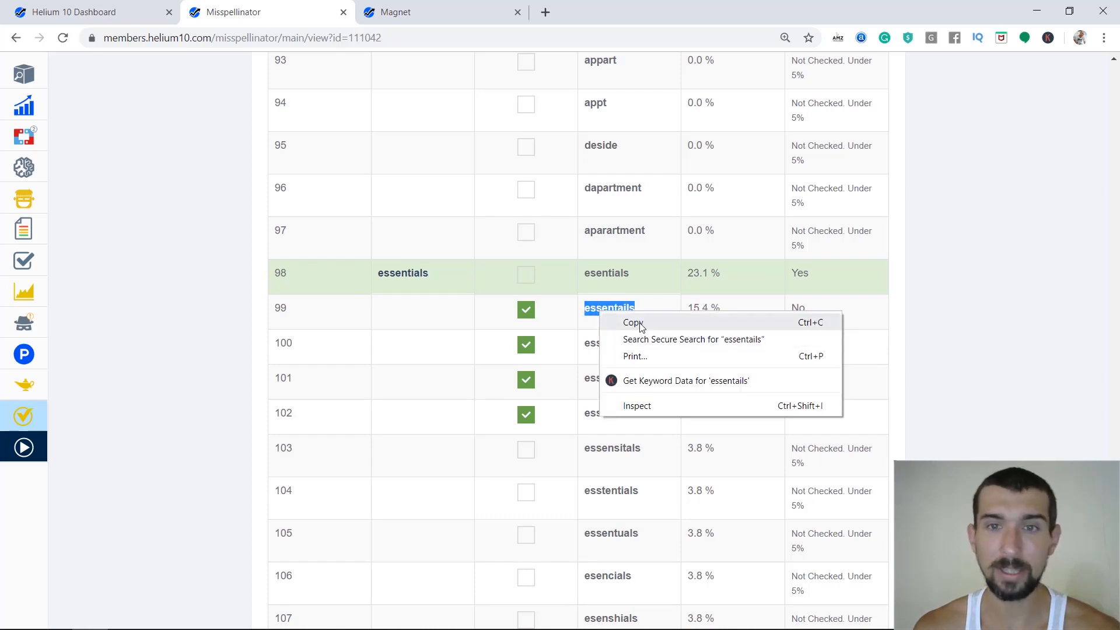
left_click(671, 315)
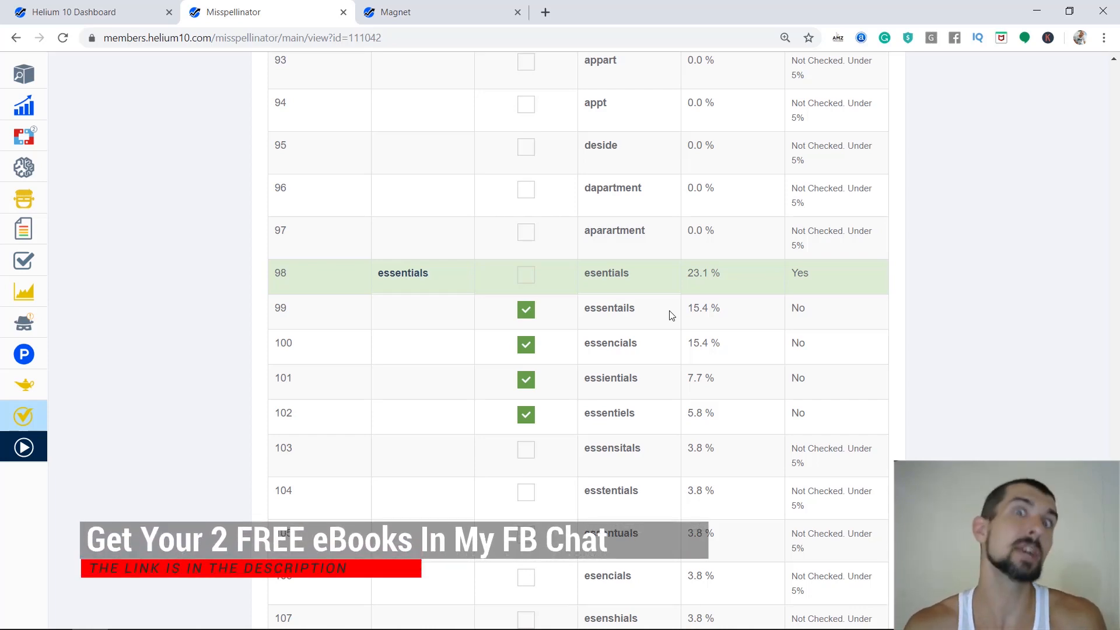
mouse_move(476, 77)
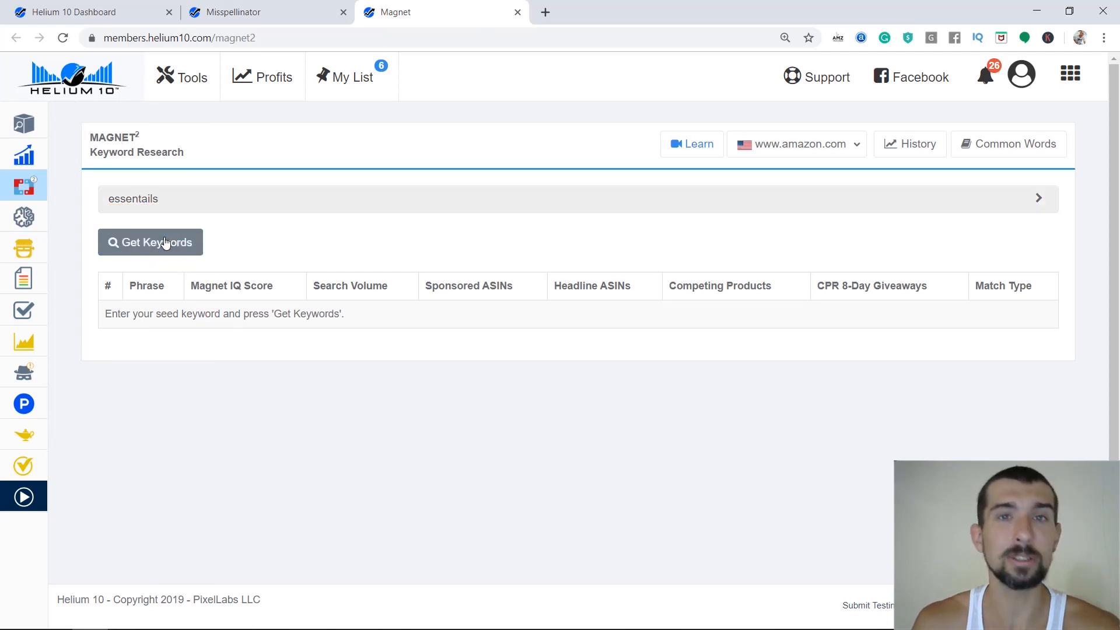
Step: Run a Magnet keyword search for 'essentails' and load its results
left_click(150, 242)
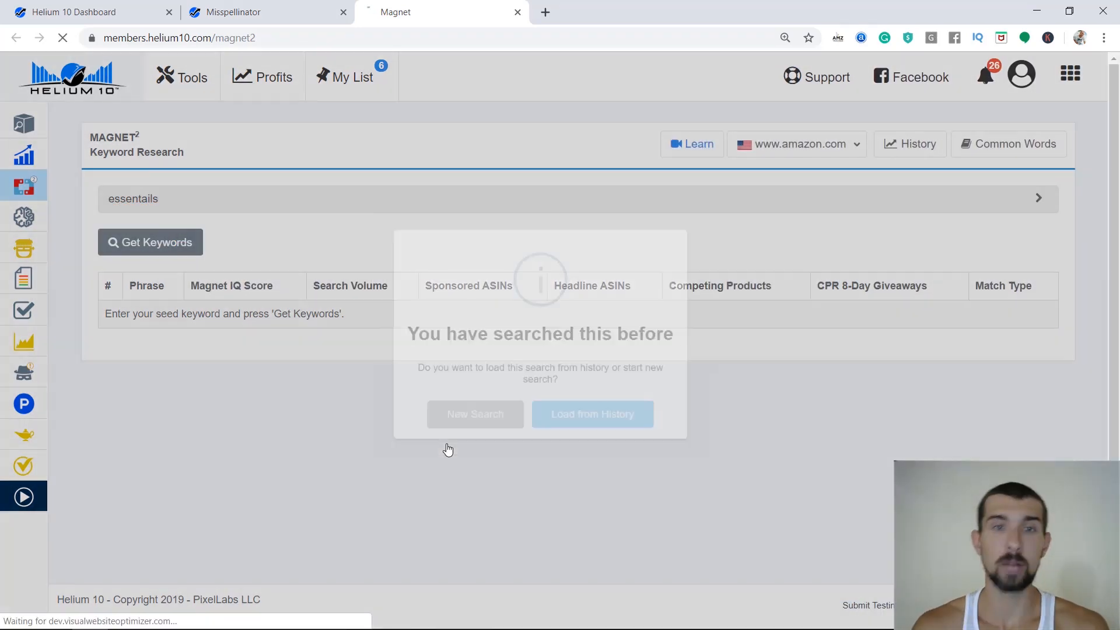
left_click(592, 414)
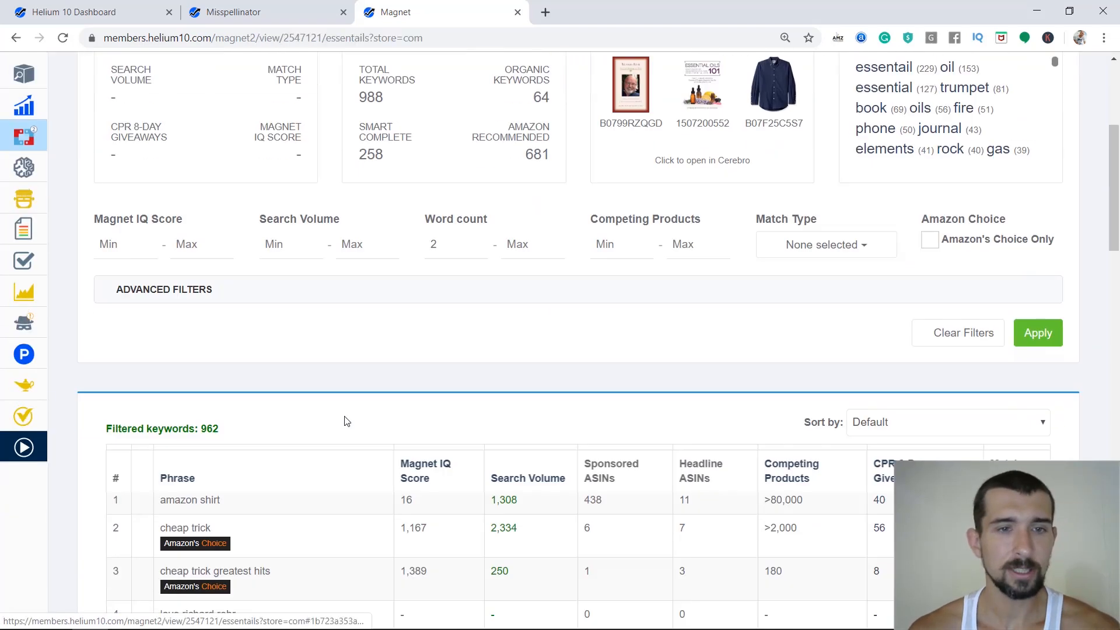
scroll("down", 3)
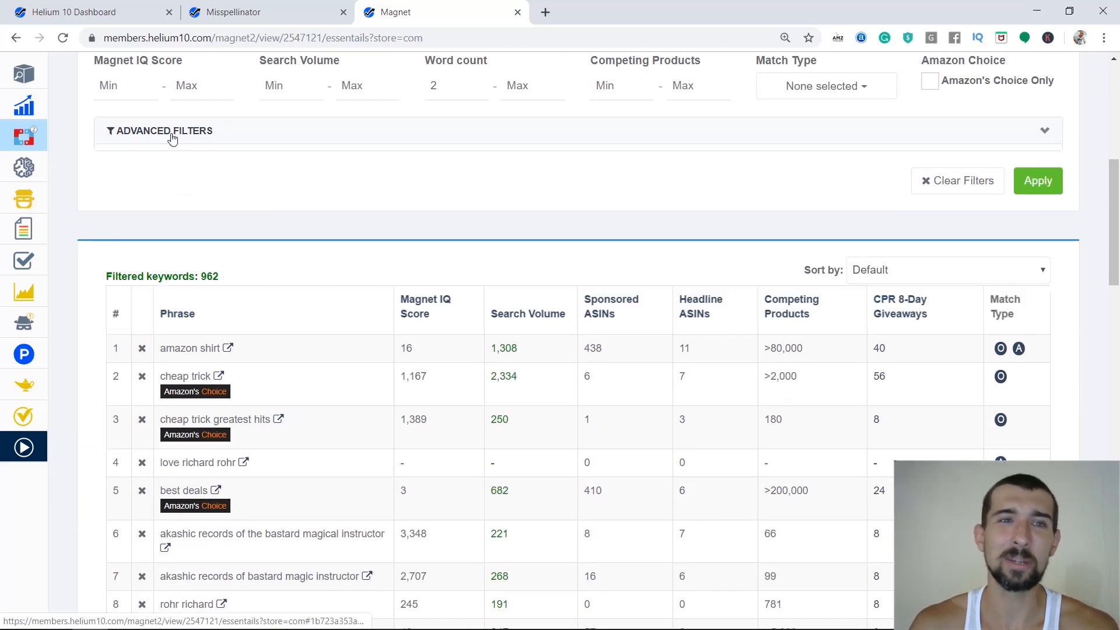
Step: Filter Magnet to phrases containing 'essentails' and sort by search volume, high to low
left_click(166, 130)
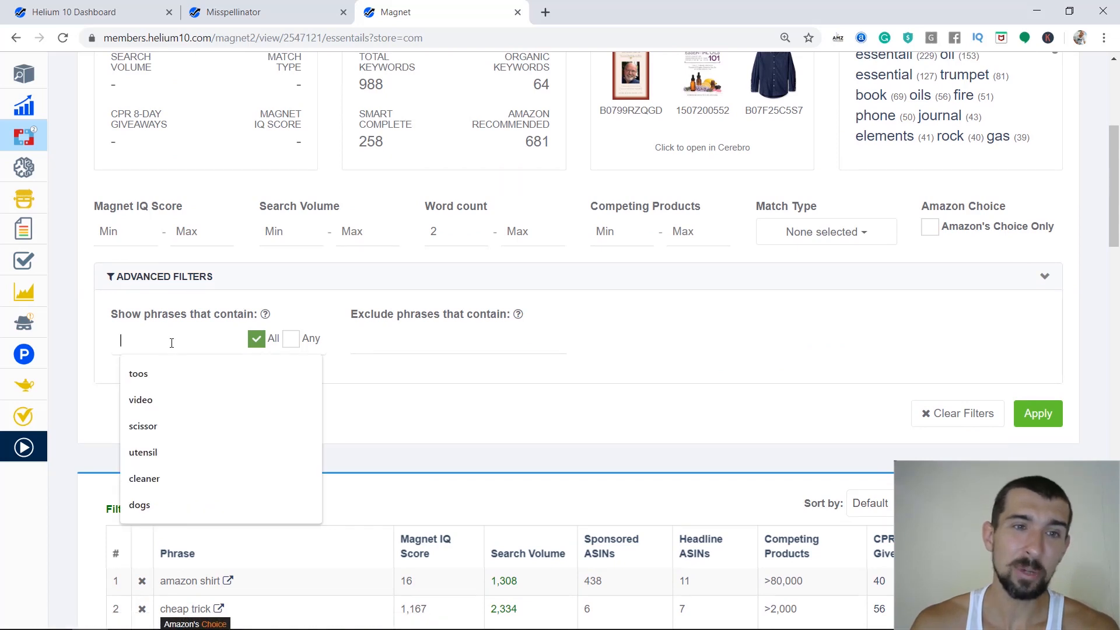
type("essentails")
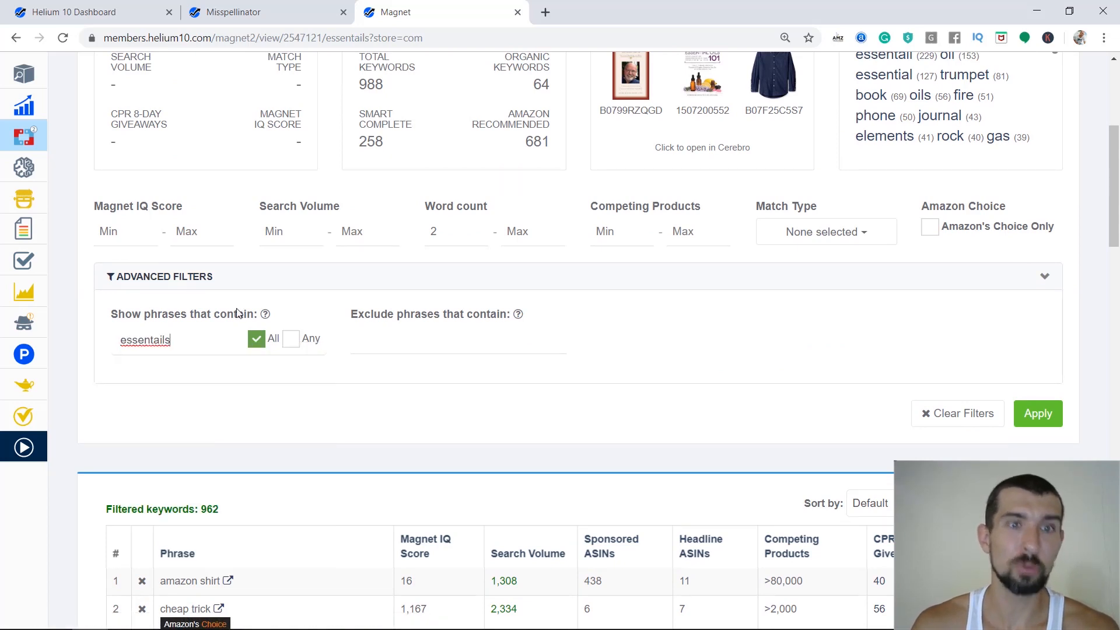
double_click(144, 339)
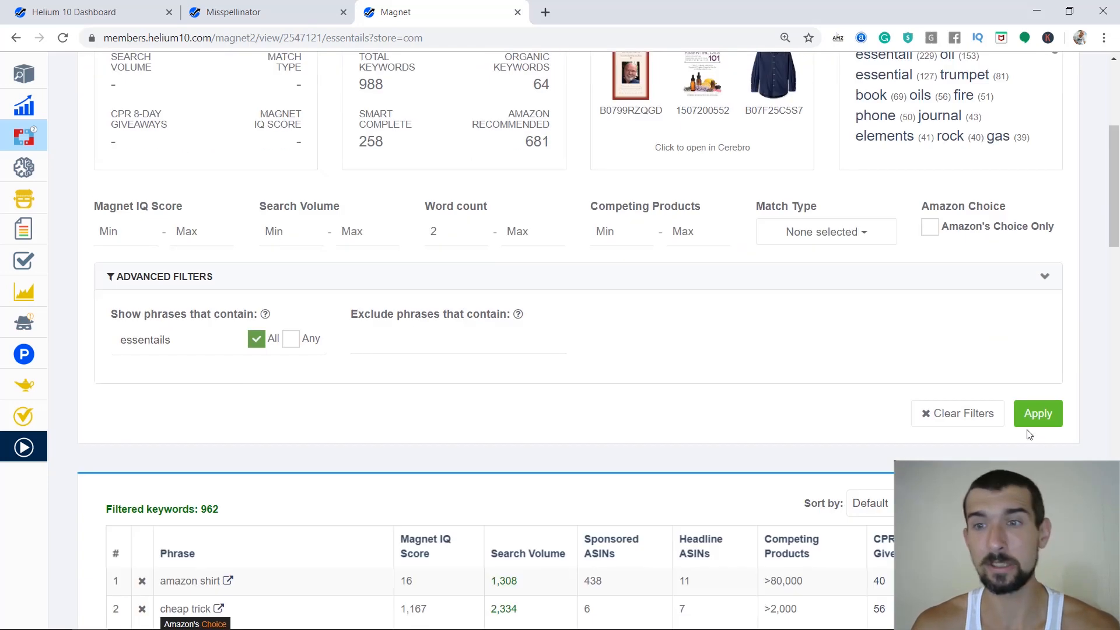
left_click(1037, 413)
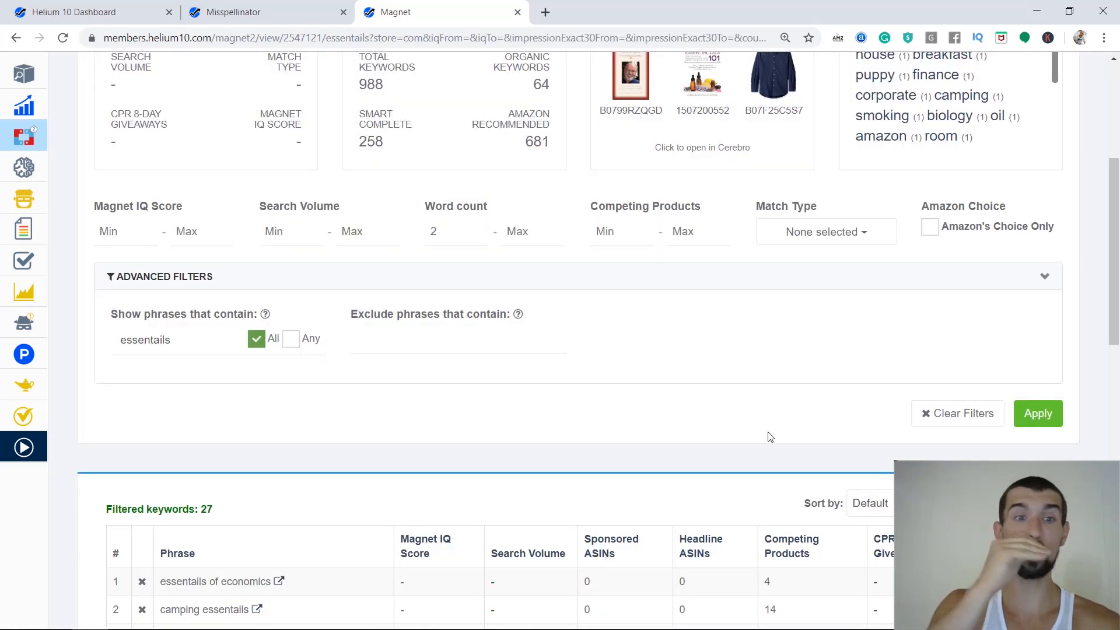
scroll("down", 3)
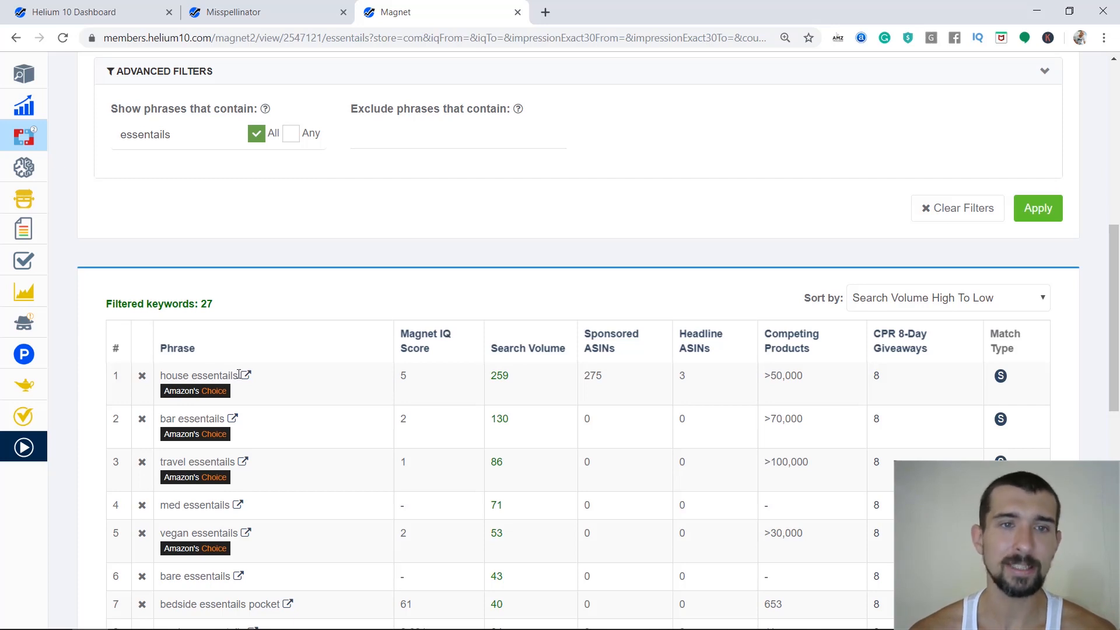
mouse_move(236, 375)
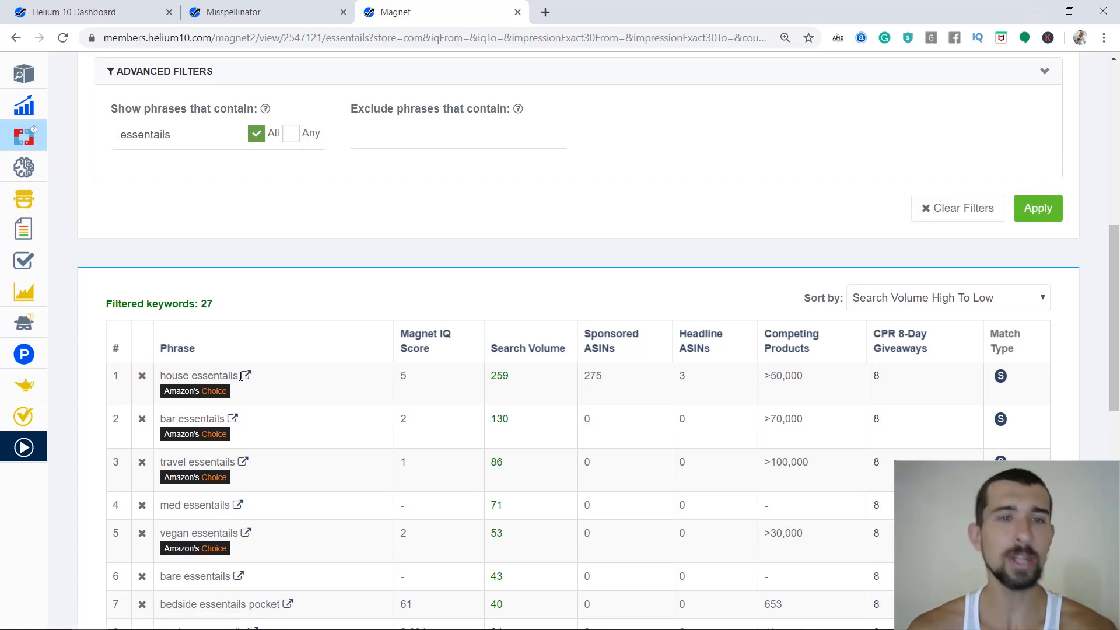
double_click(214, 375)
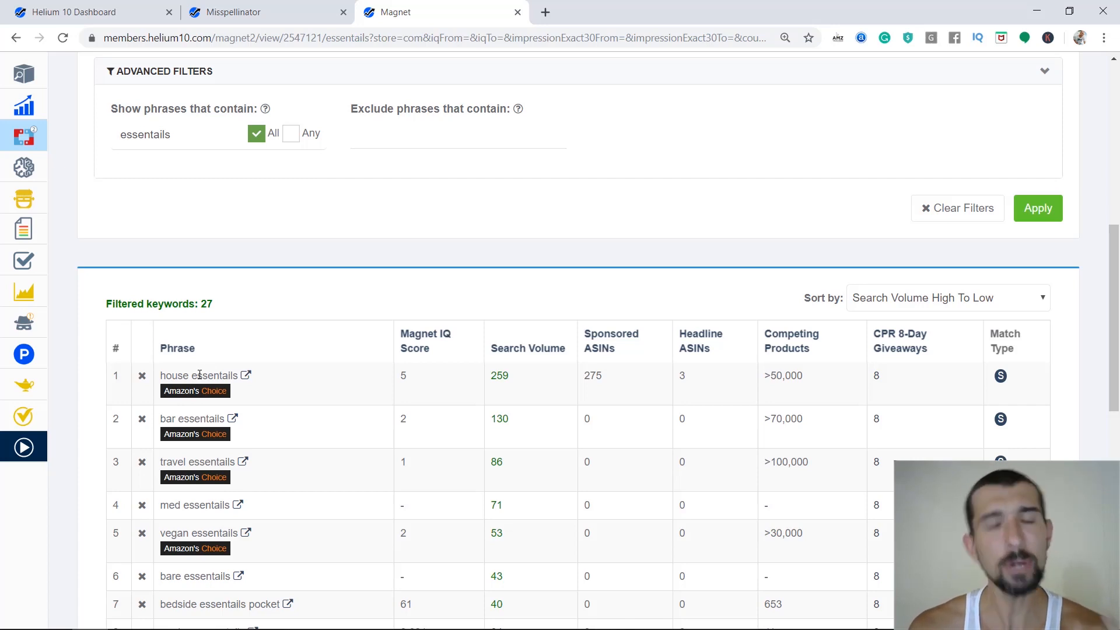
mouse_move(208, 386)
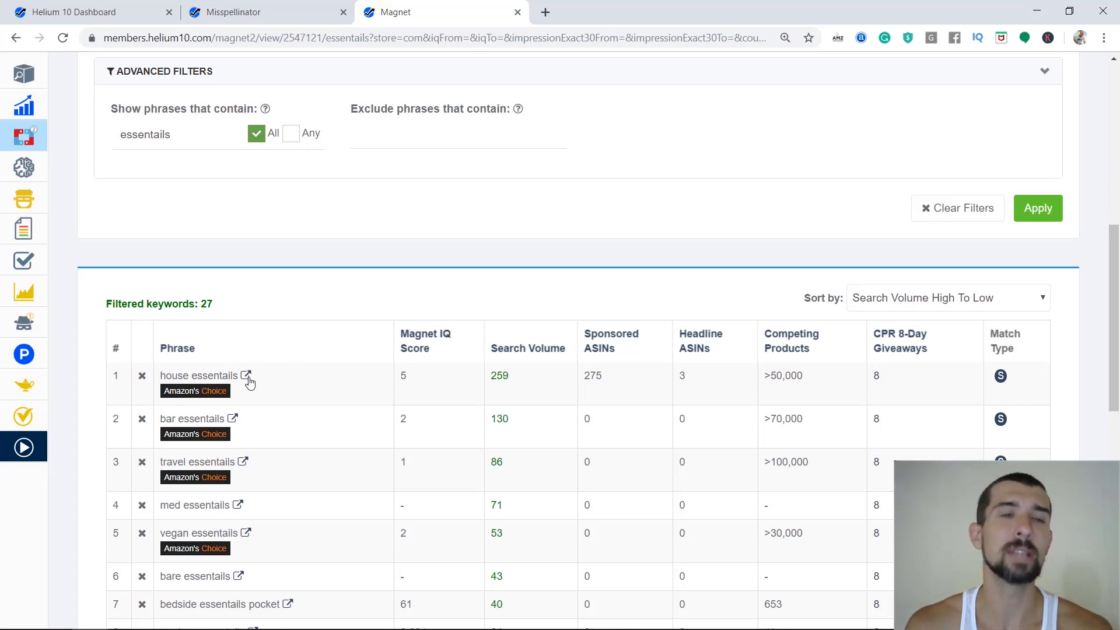
mouse_move(248, 375)
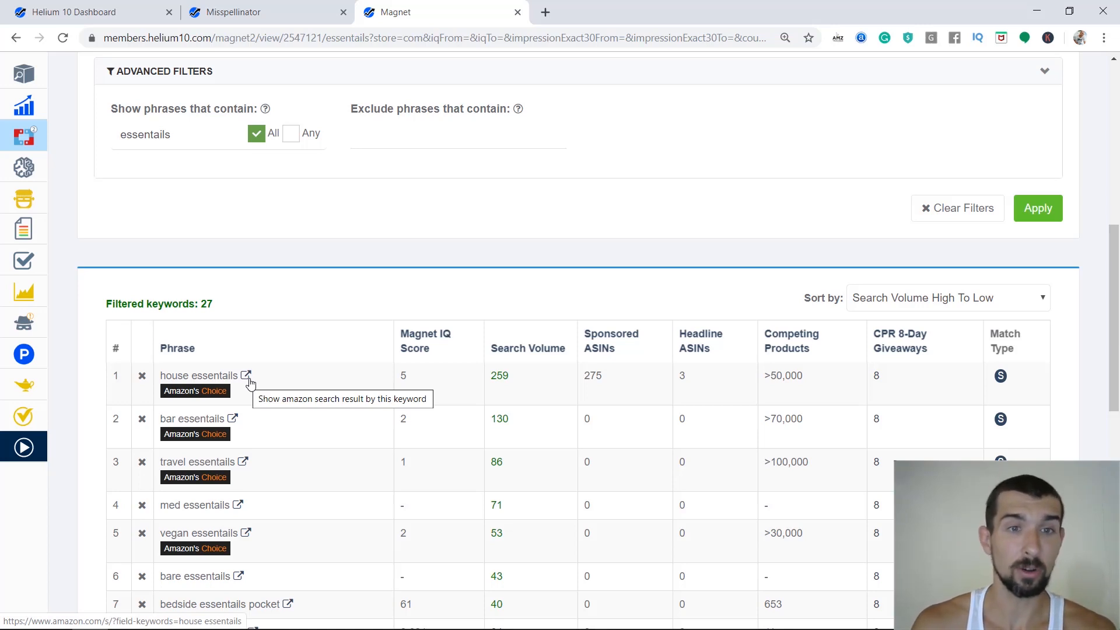
Step: Open Amazon search results for the top phrase 'house essentials'
left_click(248, 375)
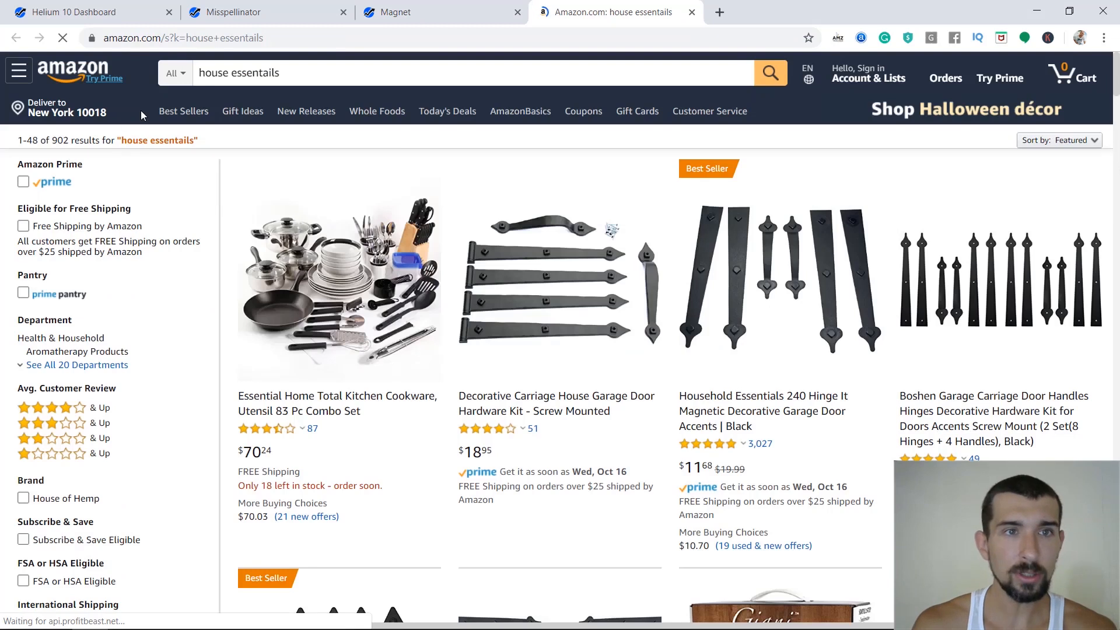
mouse_move(869, 77)
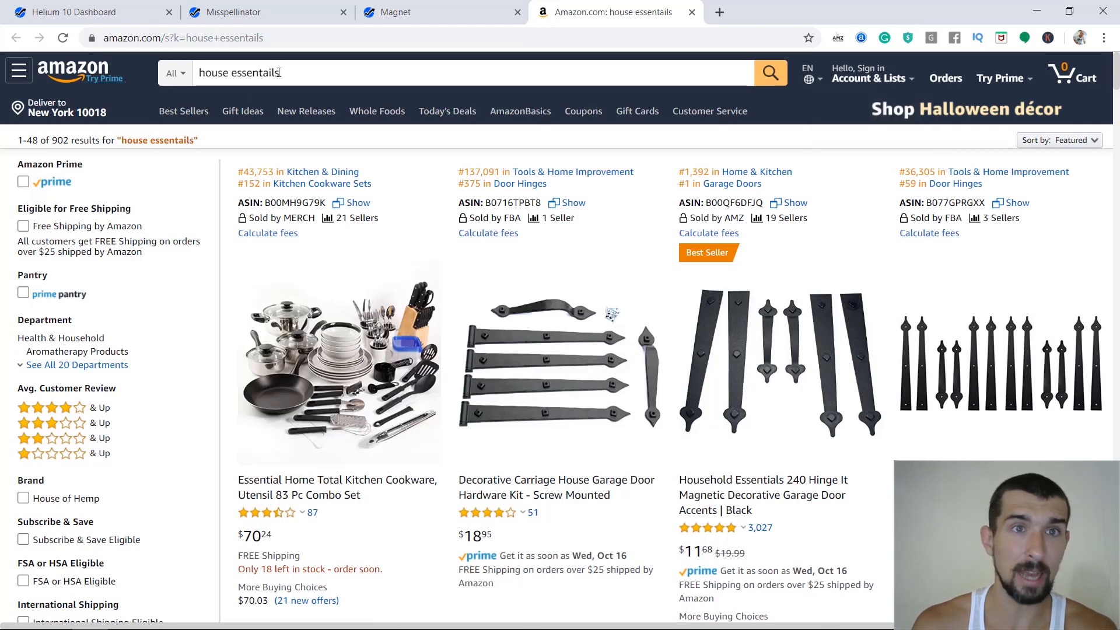
double_click(121, 140)
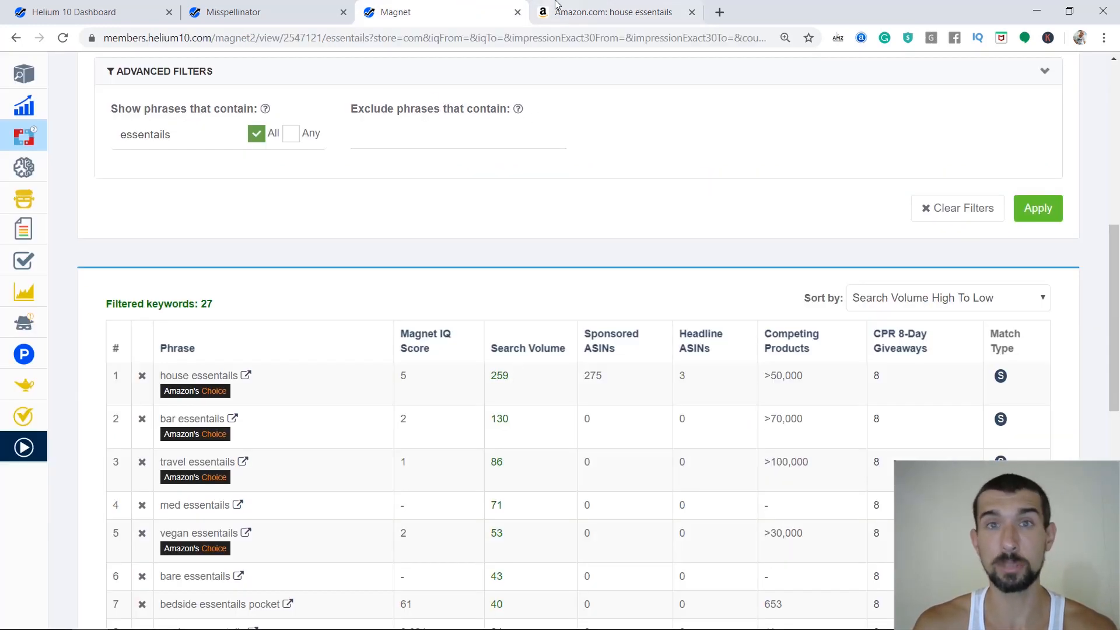
left_click(614, 12)
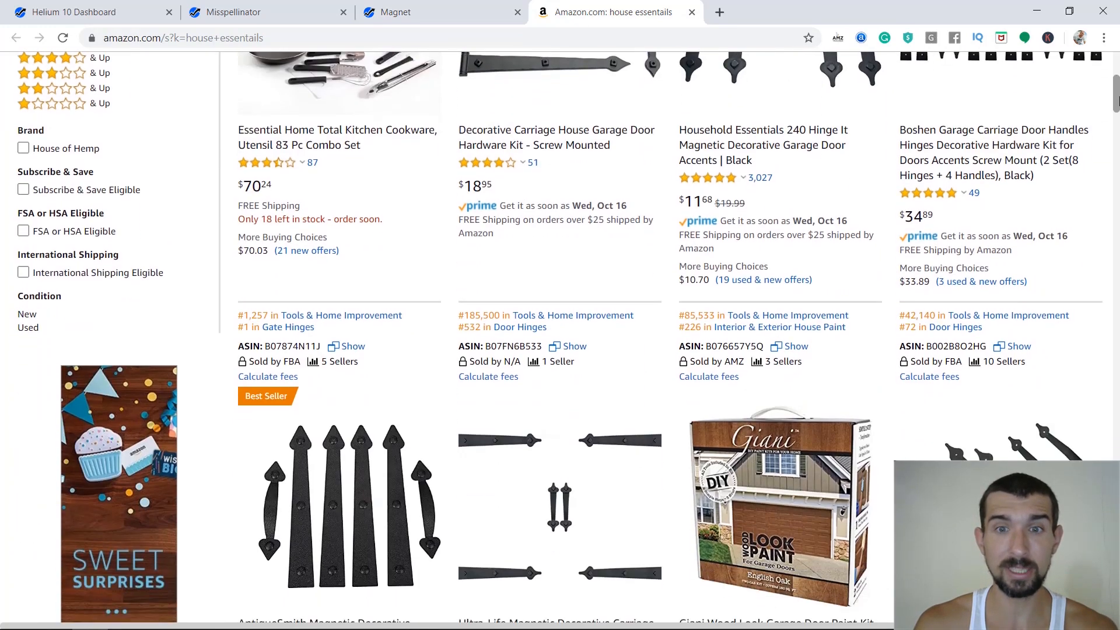
Step: Scroll through the 902 house essentials results, then back to the top
scroll("down", 3)
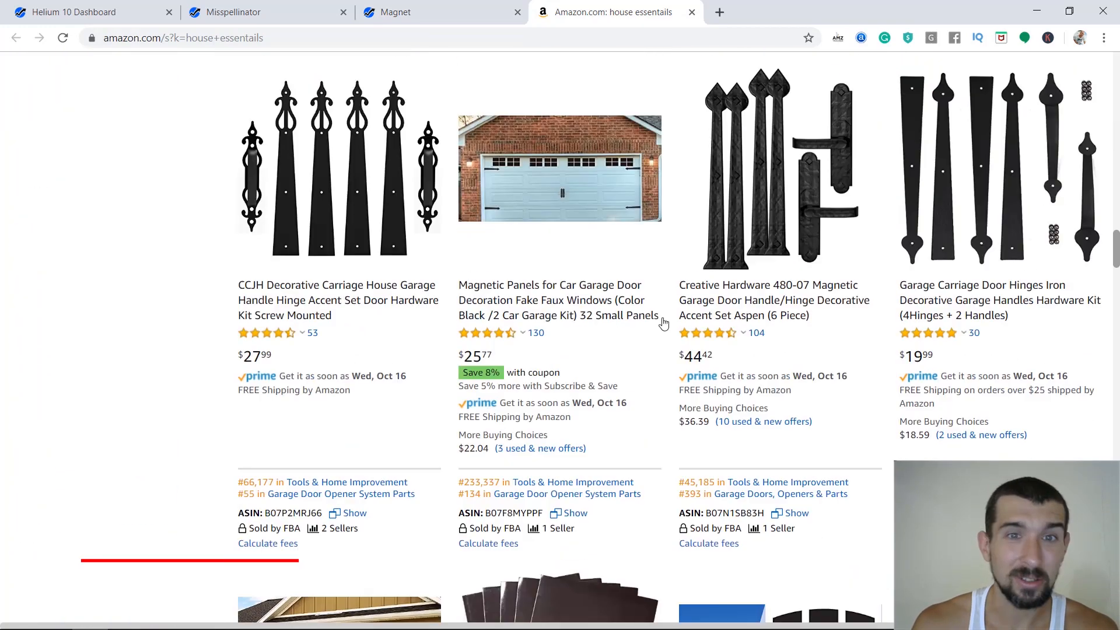
scroll("down", 3)
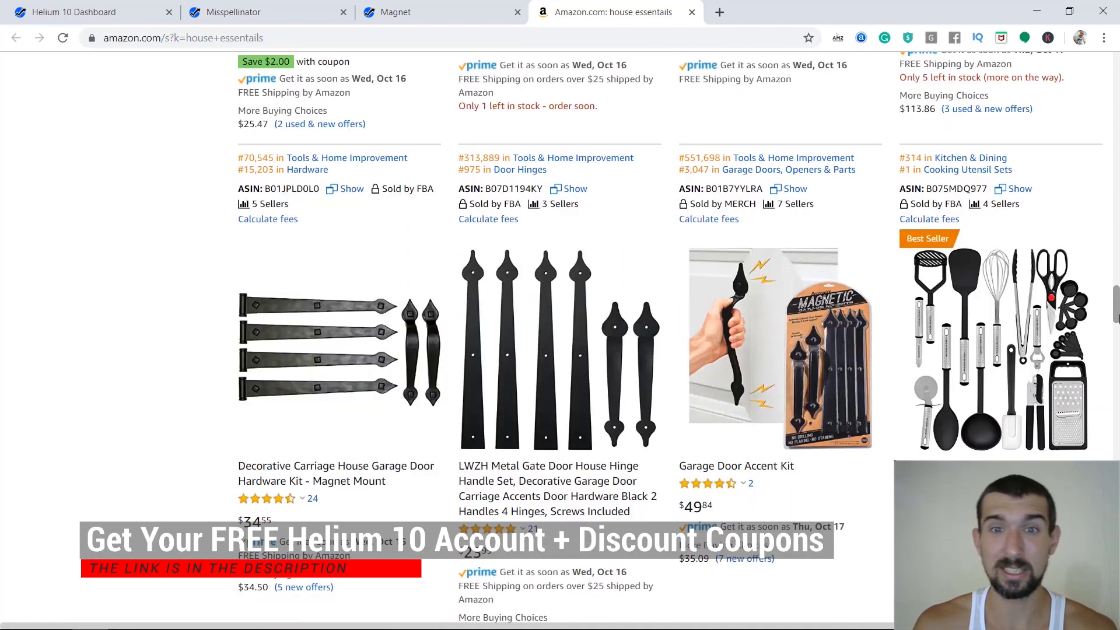
scroll("down", 3)
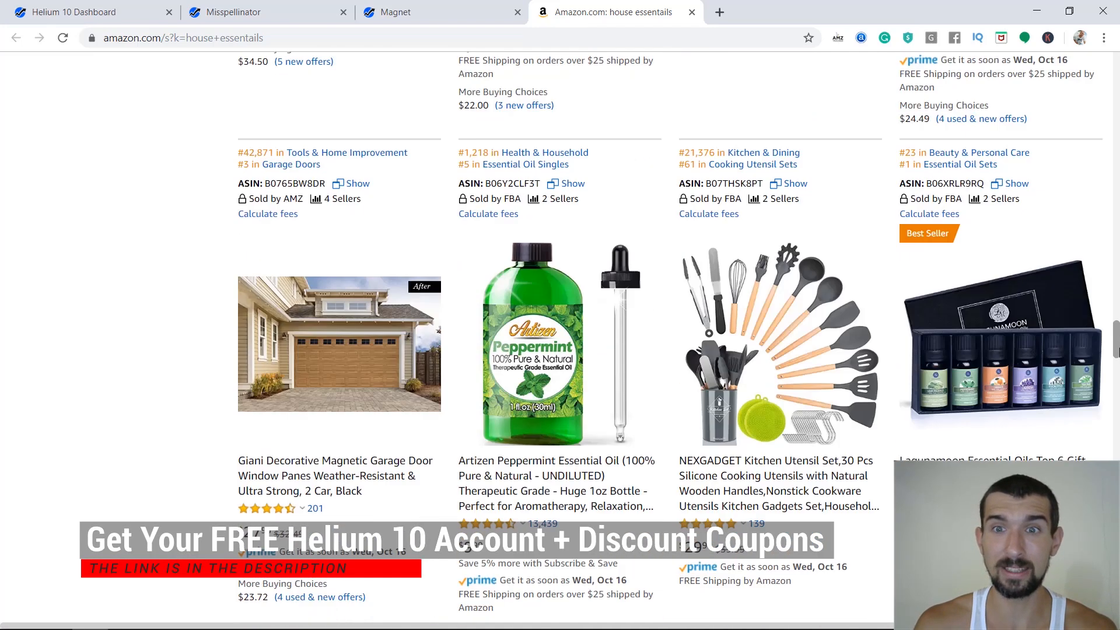
scroll("down", 3)
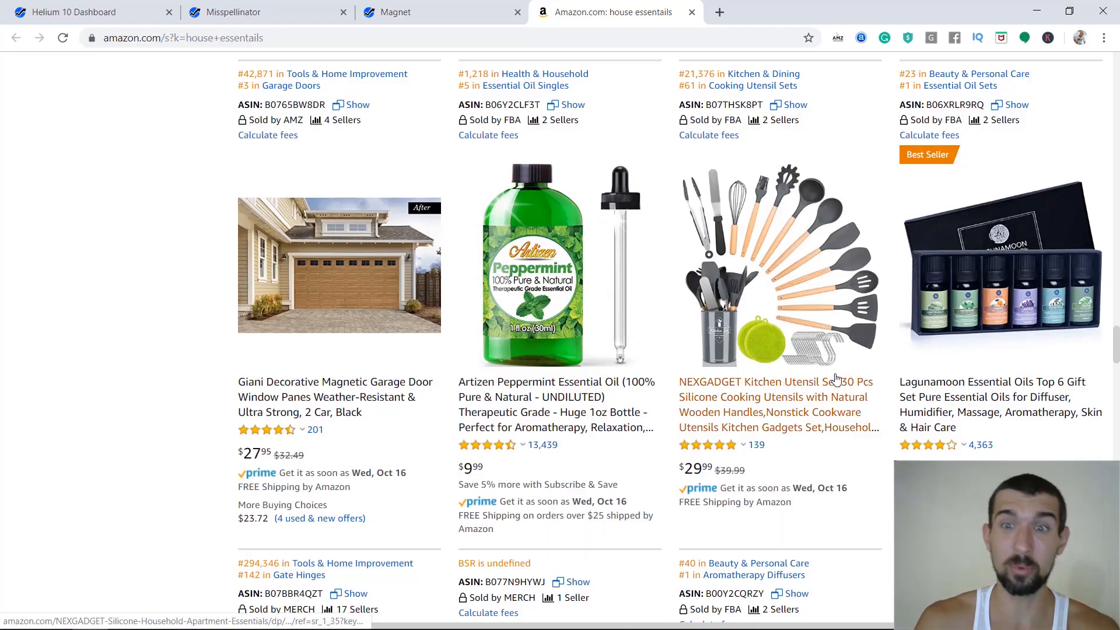
scroll("down", 3)
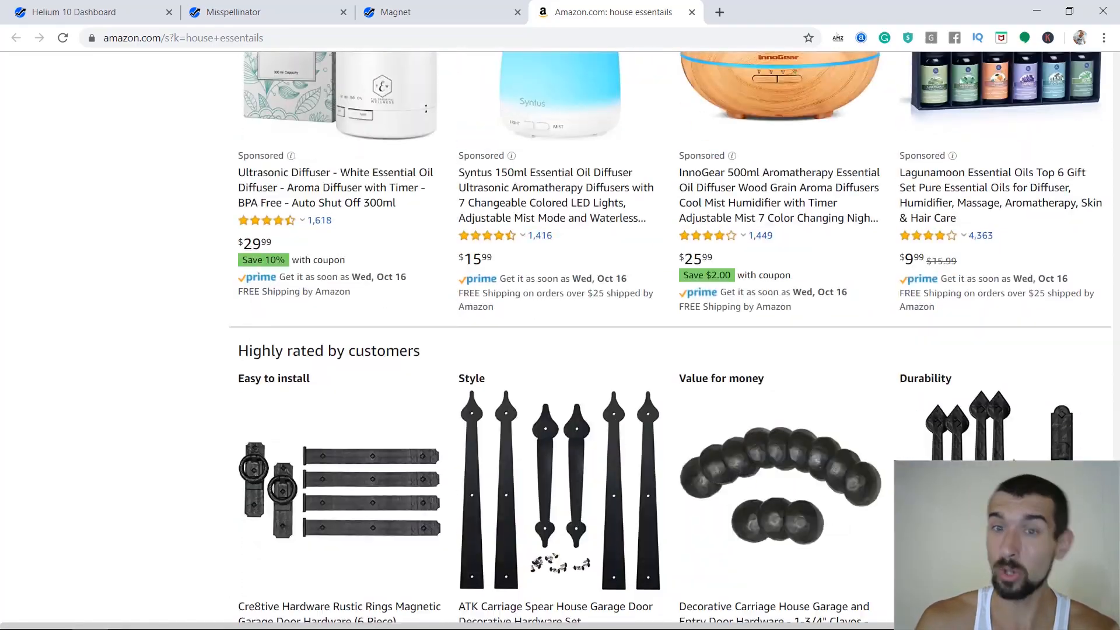
scroll("up", 3)
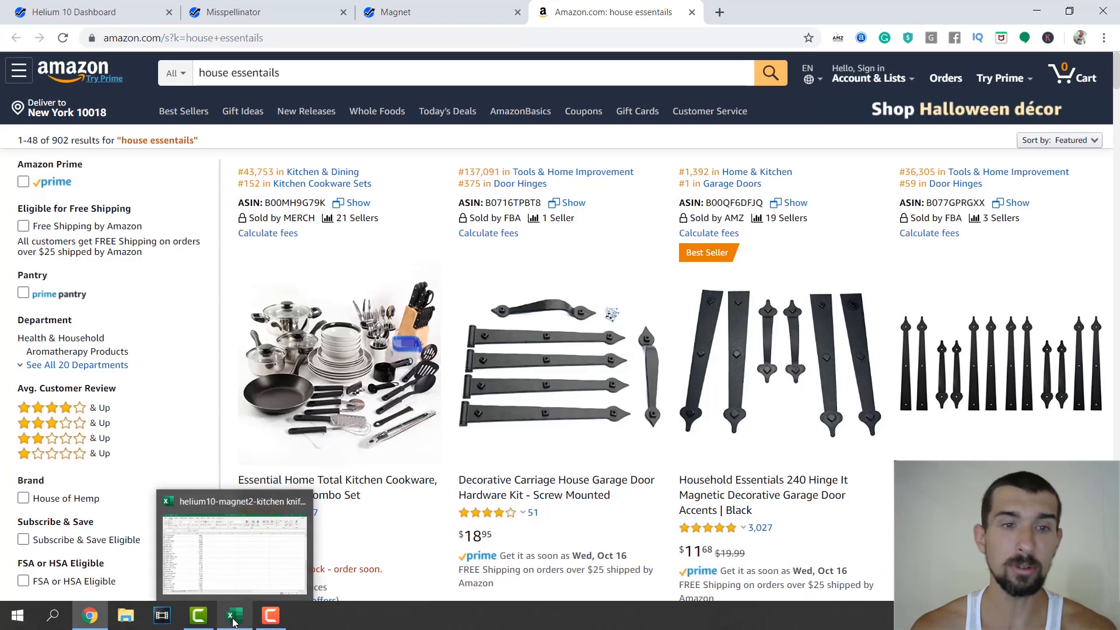
left_click(232, 614)
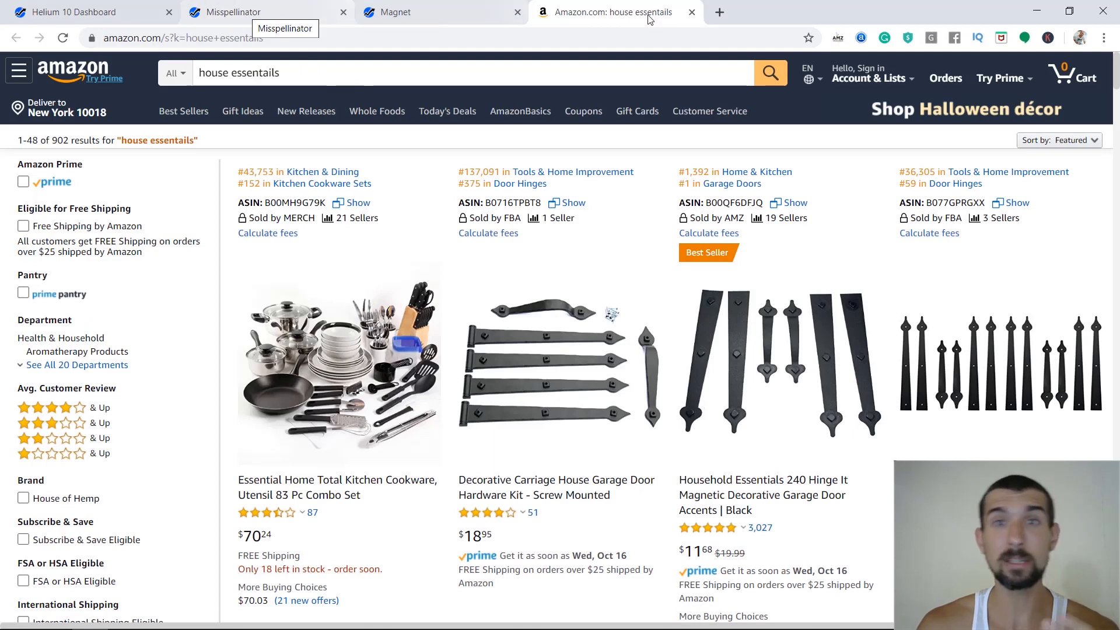
Step: Return to the Misspellinator results and select the knives misspelling 'nives'
left_click(246, 12)
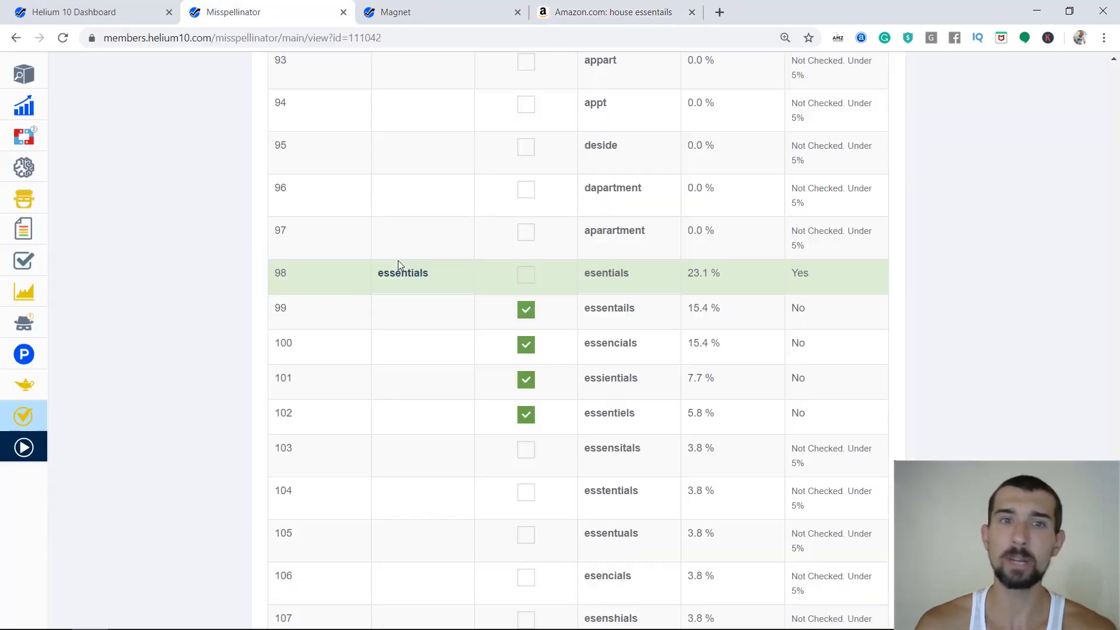
scroll("down", 3)
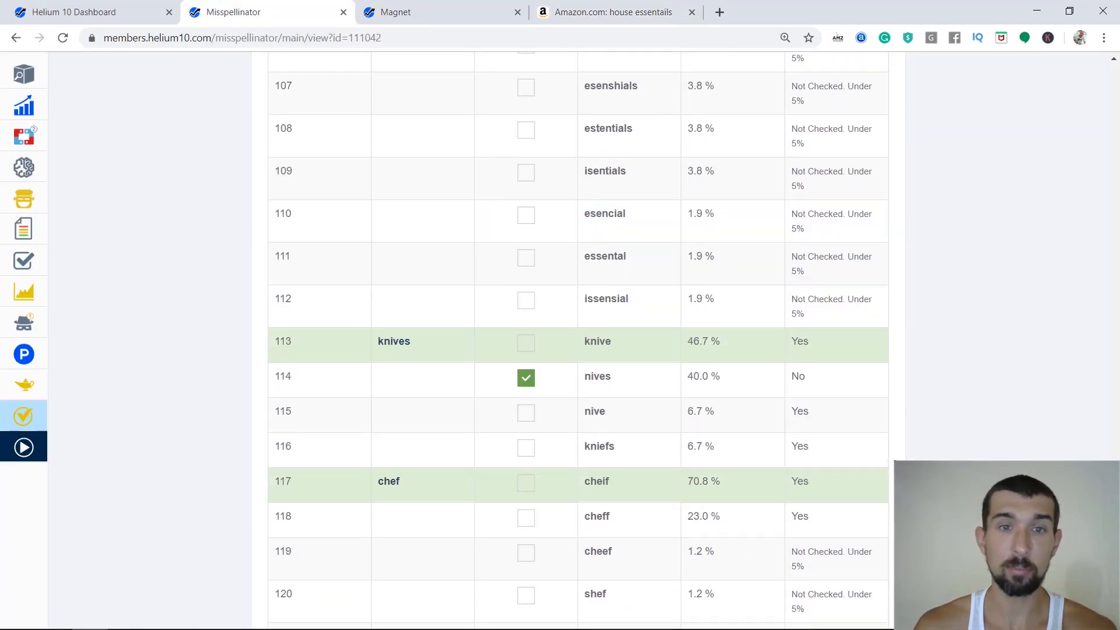
scroll("down", 3)
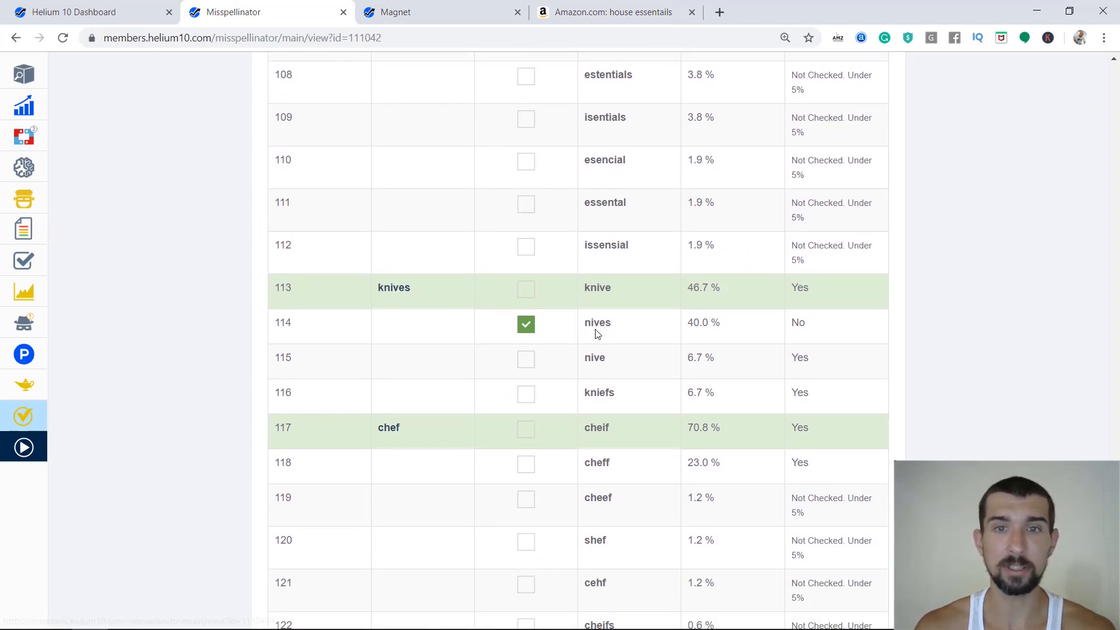
double_click(597, 322)
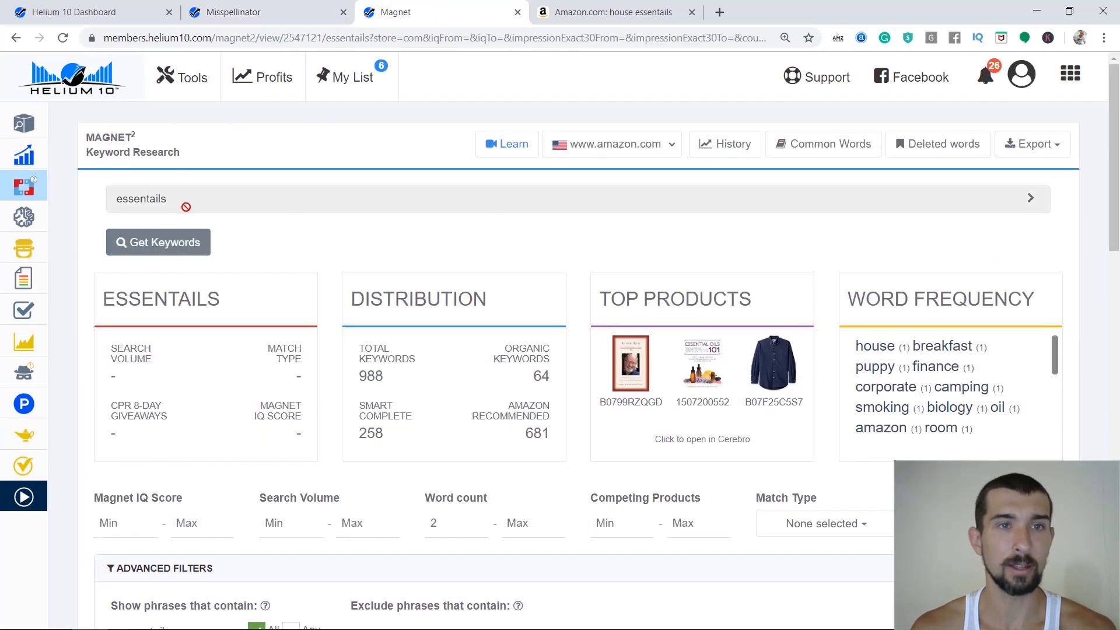
Step: Research 'nives' in Magnet and browse its 67 keywords sorted by search volume
left_click(158, 242)
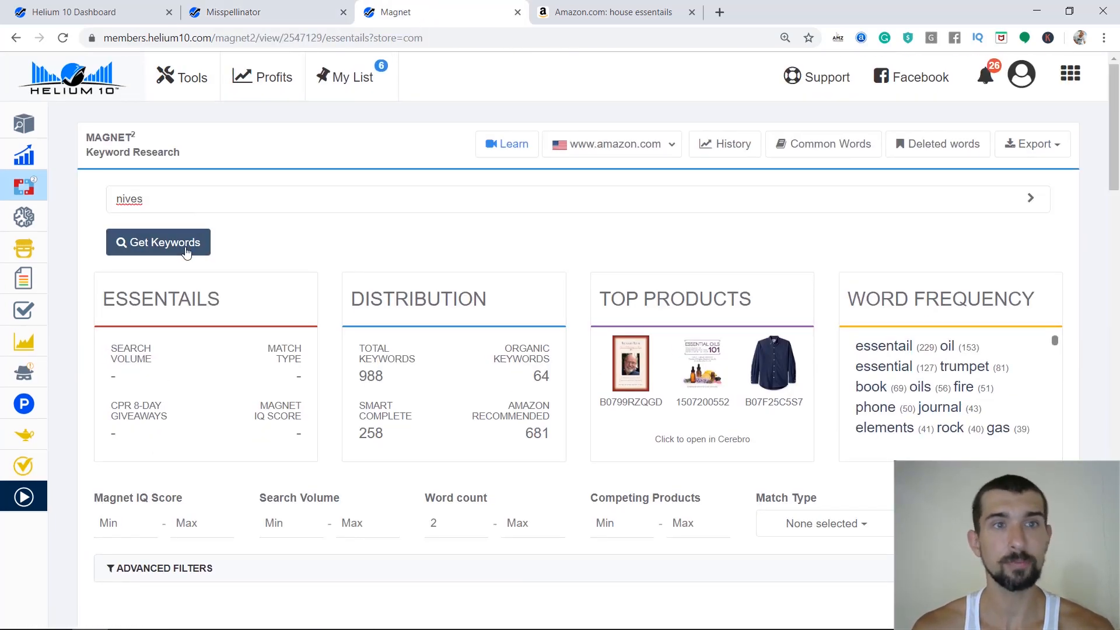
left_click(158, 243)
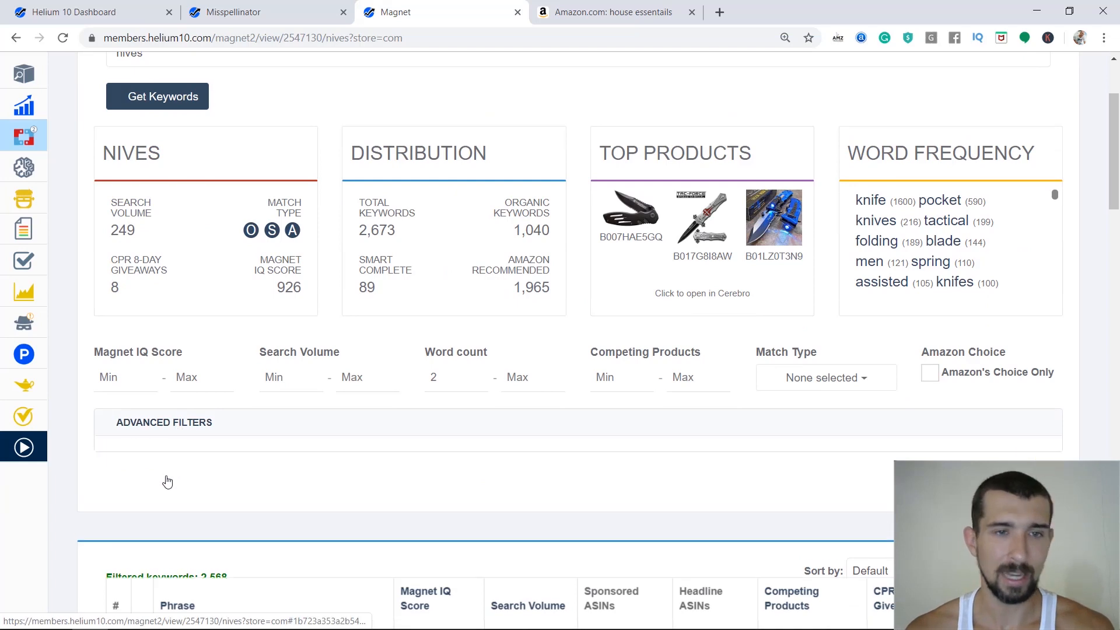
left_click(163, 422)
type("nives")
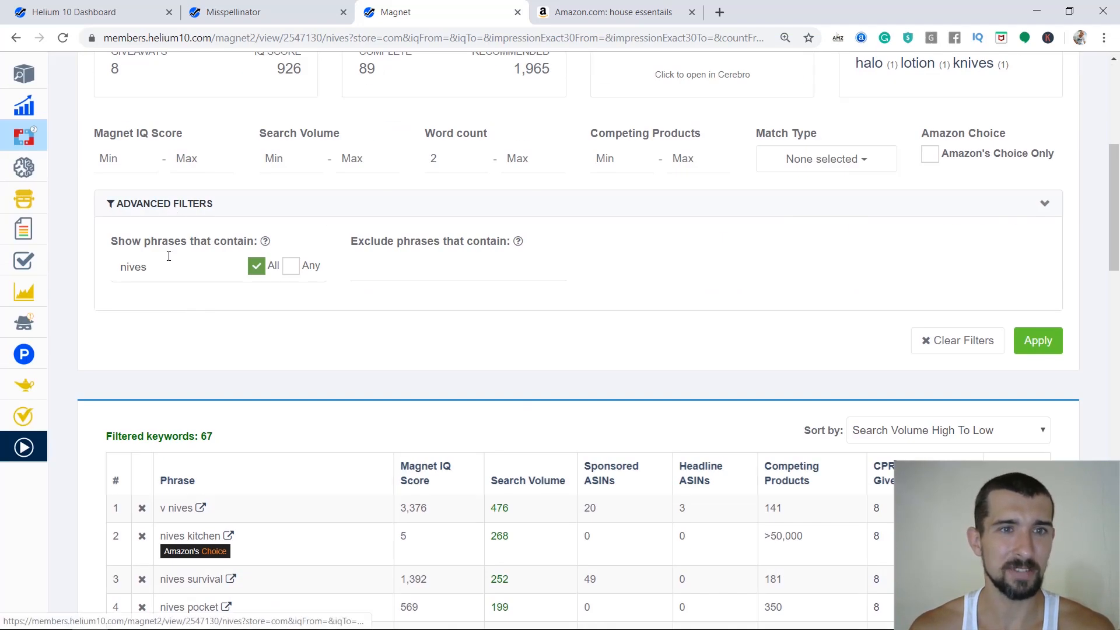
scroll("down", 3)
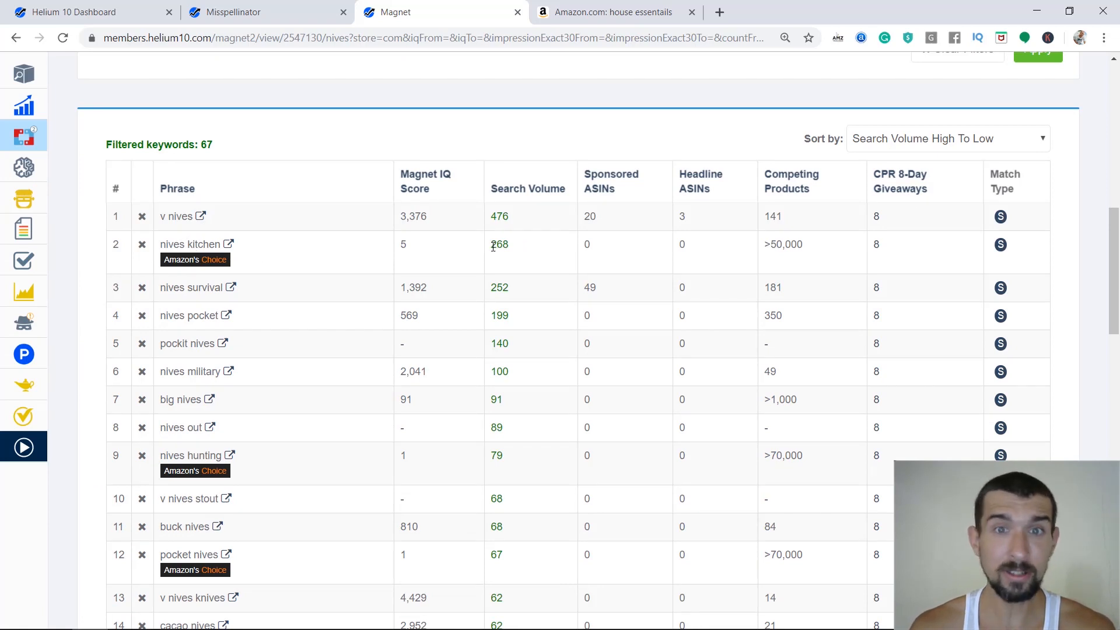
scroll("down", 3)
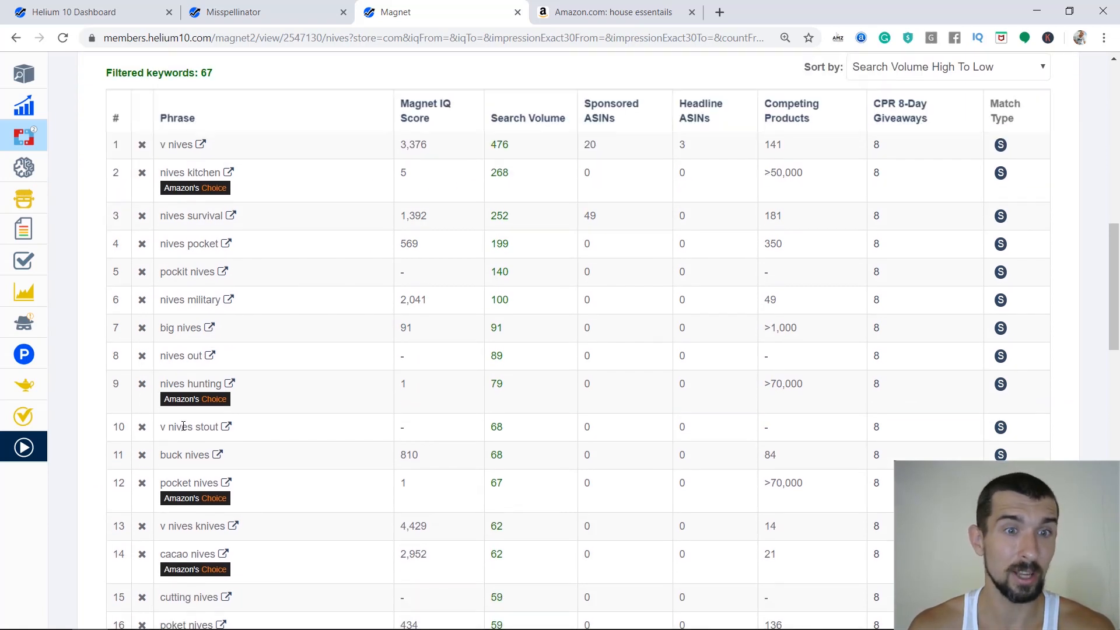
scroll("down", 3)
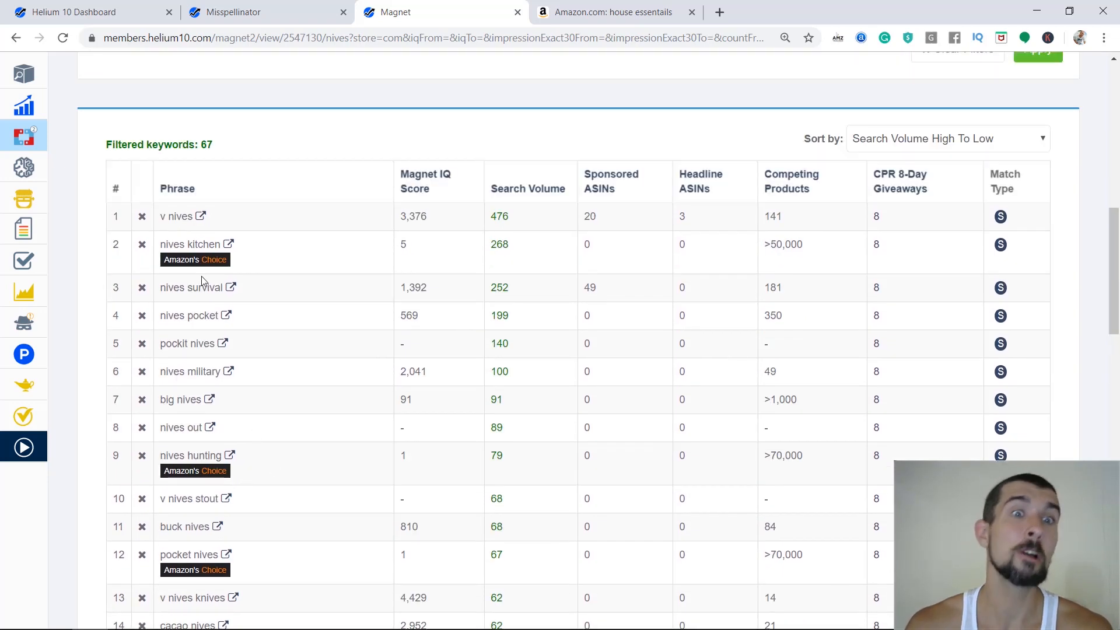
Step: Confirm Amazon corrects 'nives kitchen' to 'knives kitchen', then select 'essentails' in Misspellinator
left_click(229, 243)
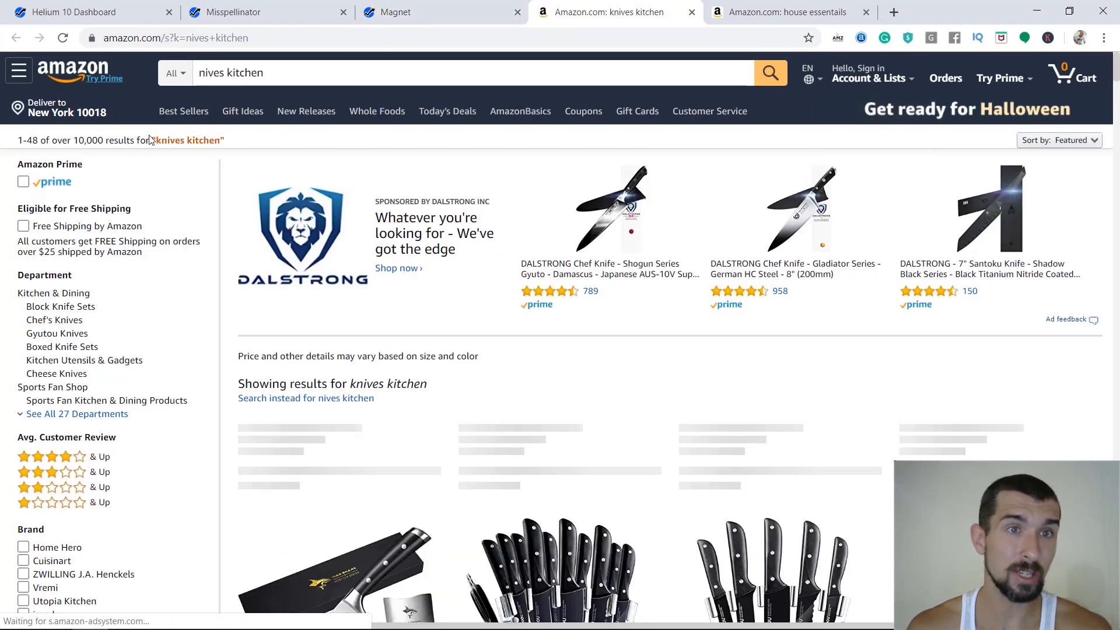
double_click(169, 140)
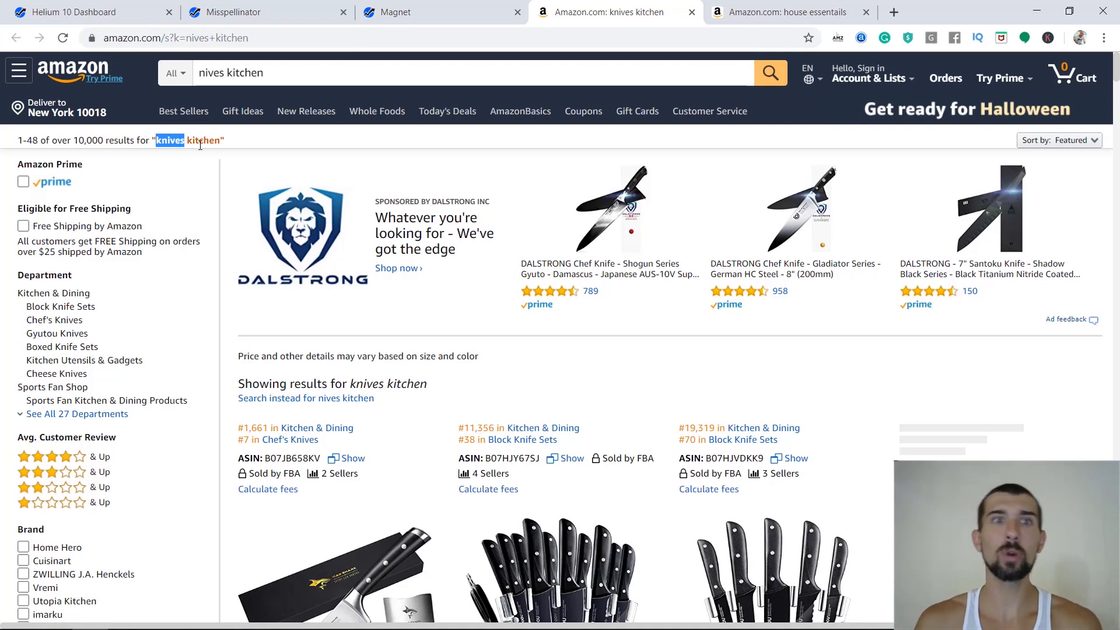
mouse_move(227, 176)
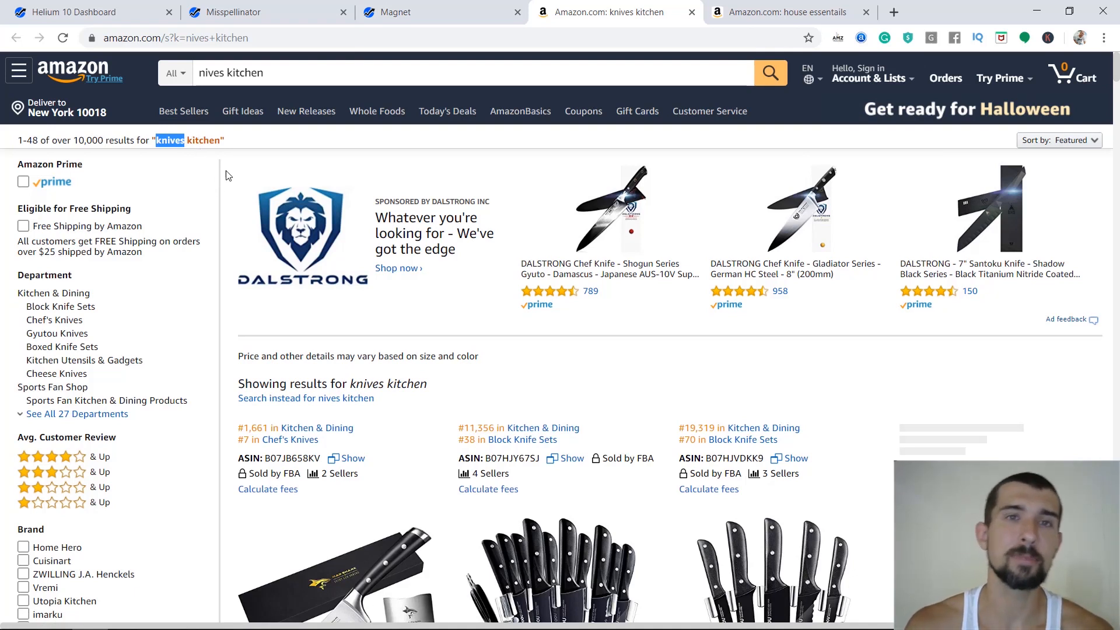
left_click(264, 12)
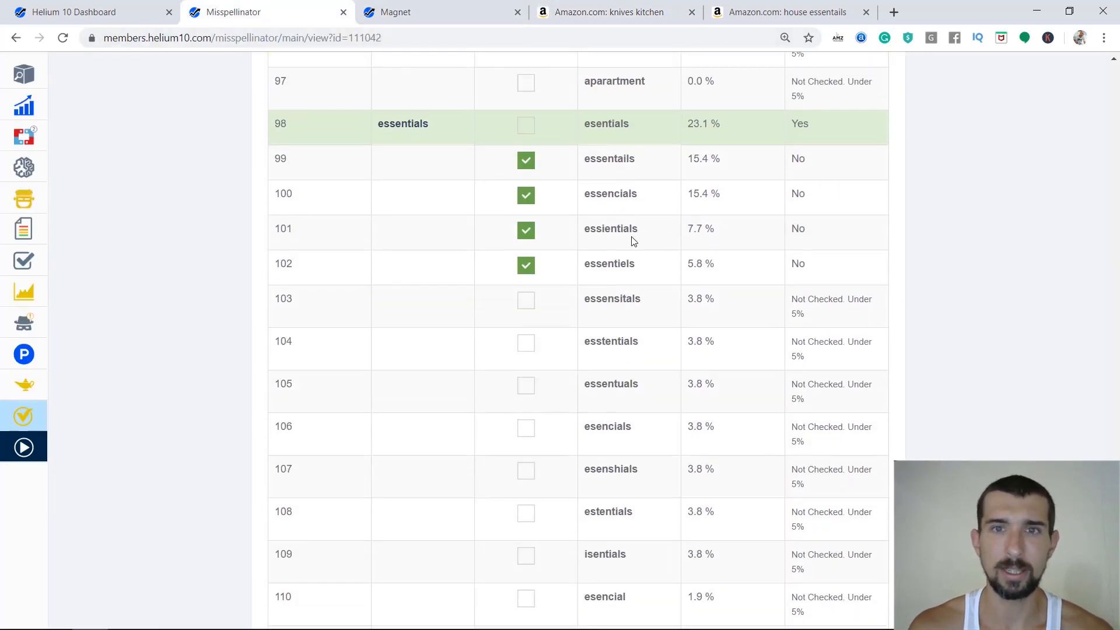
double_click(608, 159)
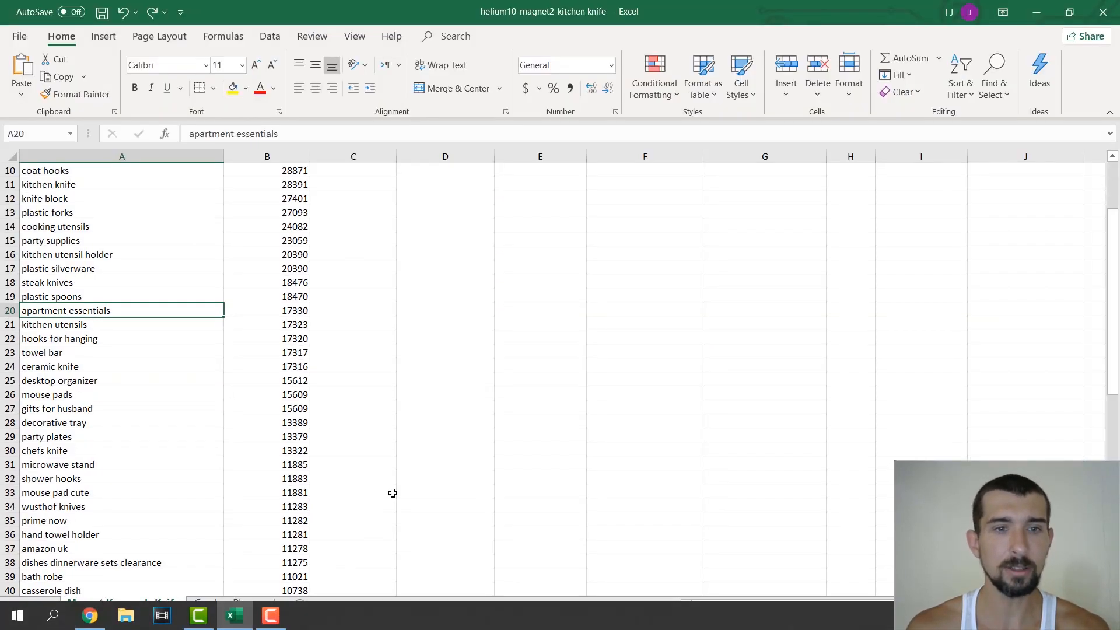
Step: Paste the misspelling 'essentails' into cell B2 of the Spelling Mistakes sheet
left_click(209, 602)
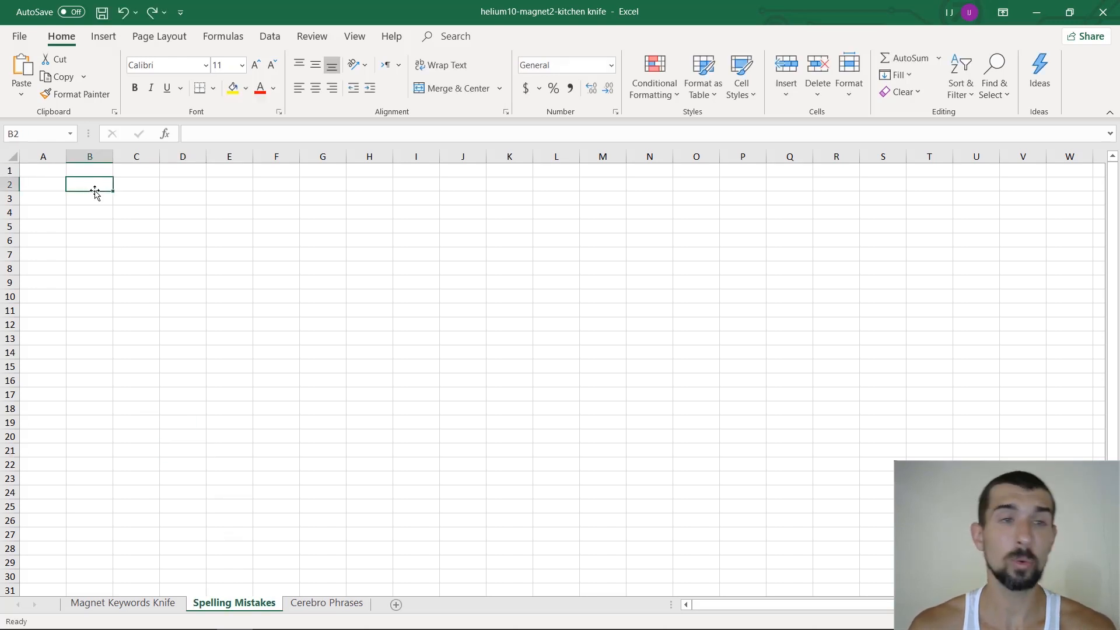
key("ctrl+v")
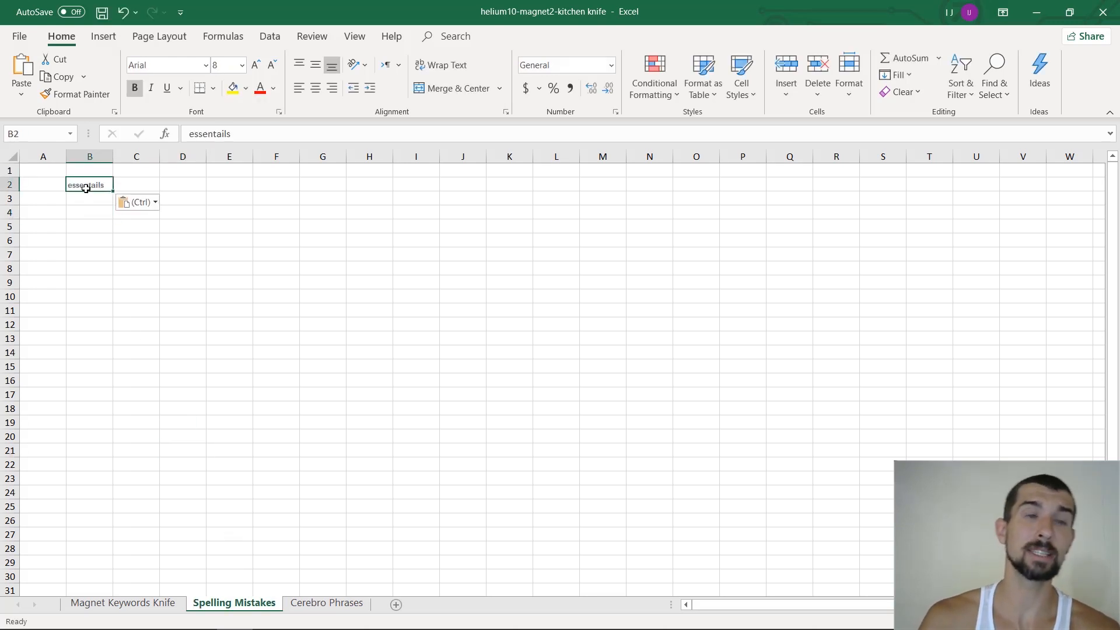
mouse_move(210, 143)
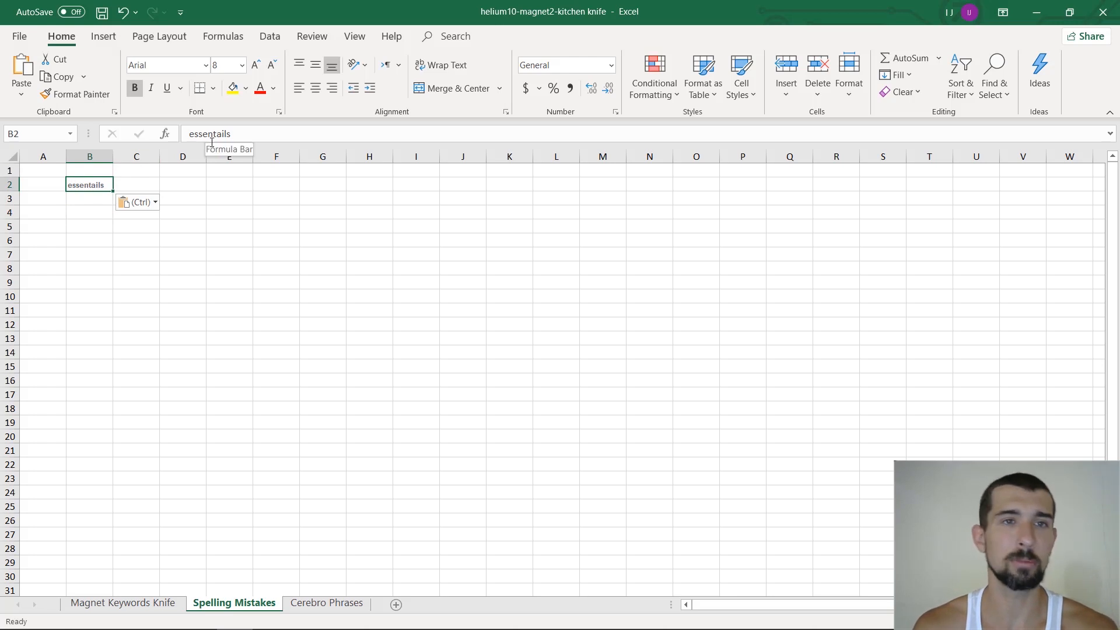
left_click(209, 133)
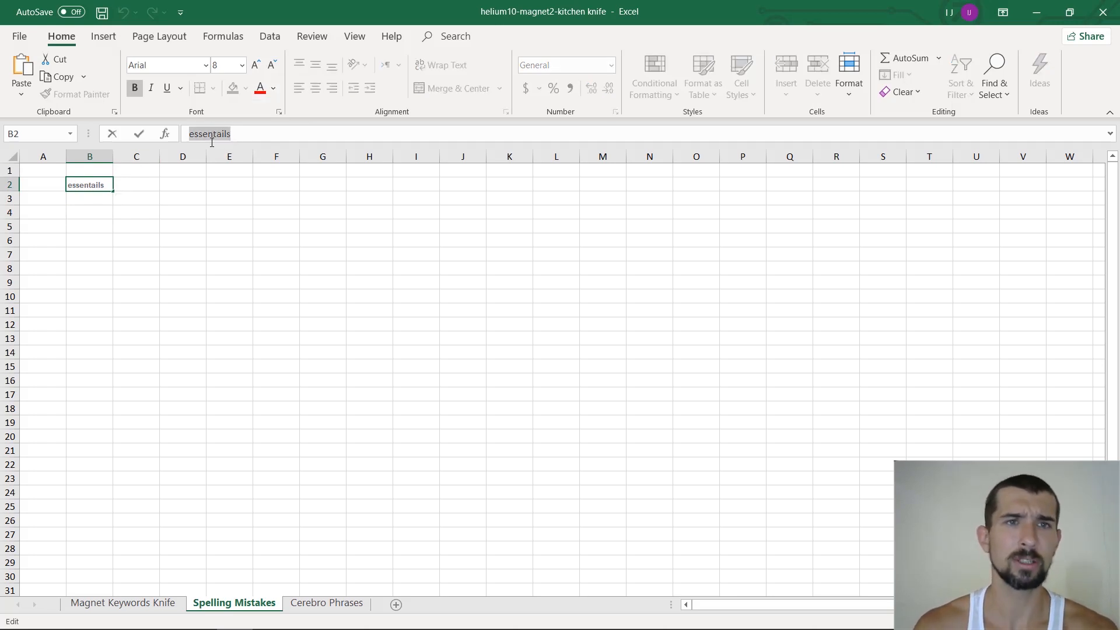